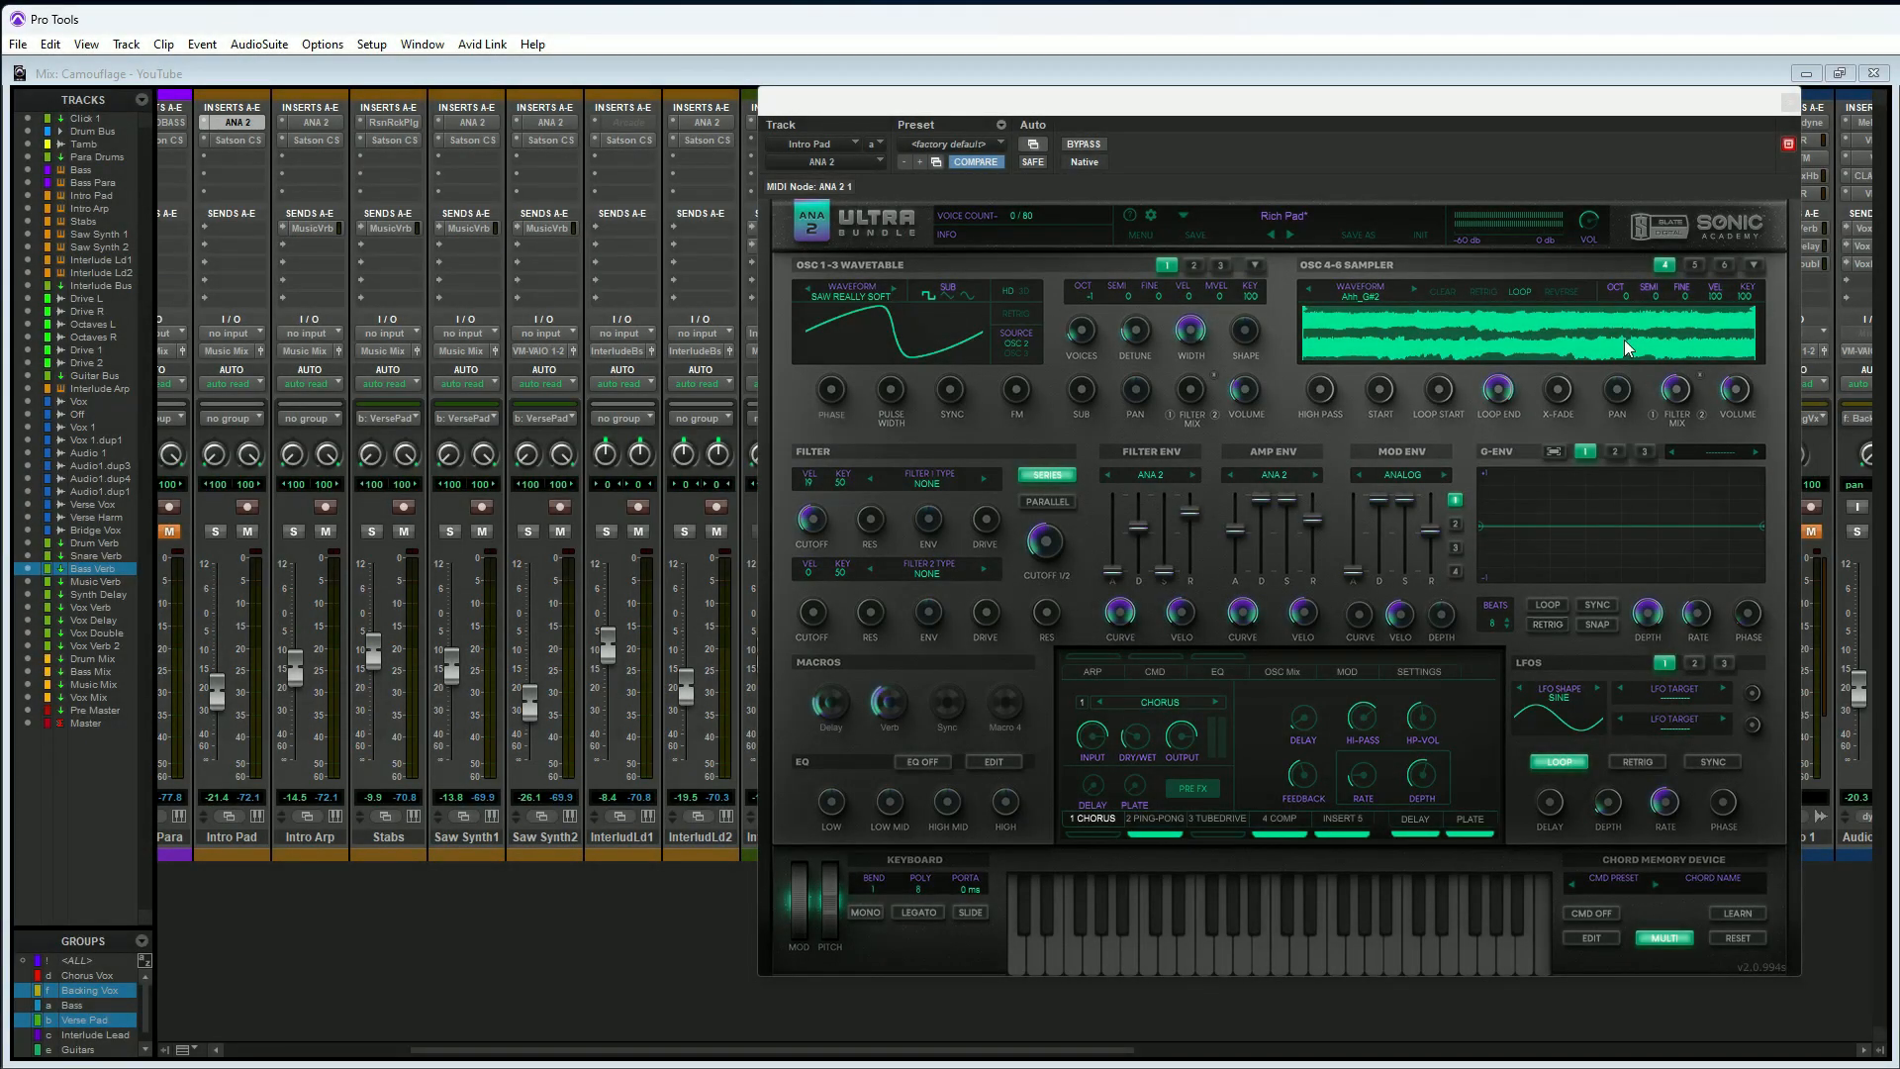
mouse_move(1626, 393)
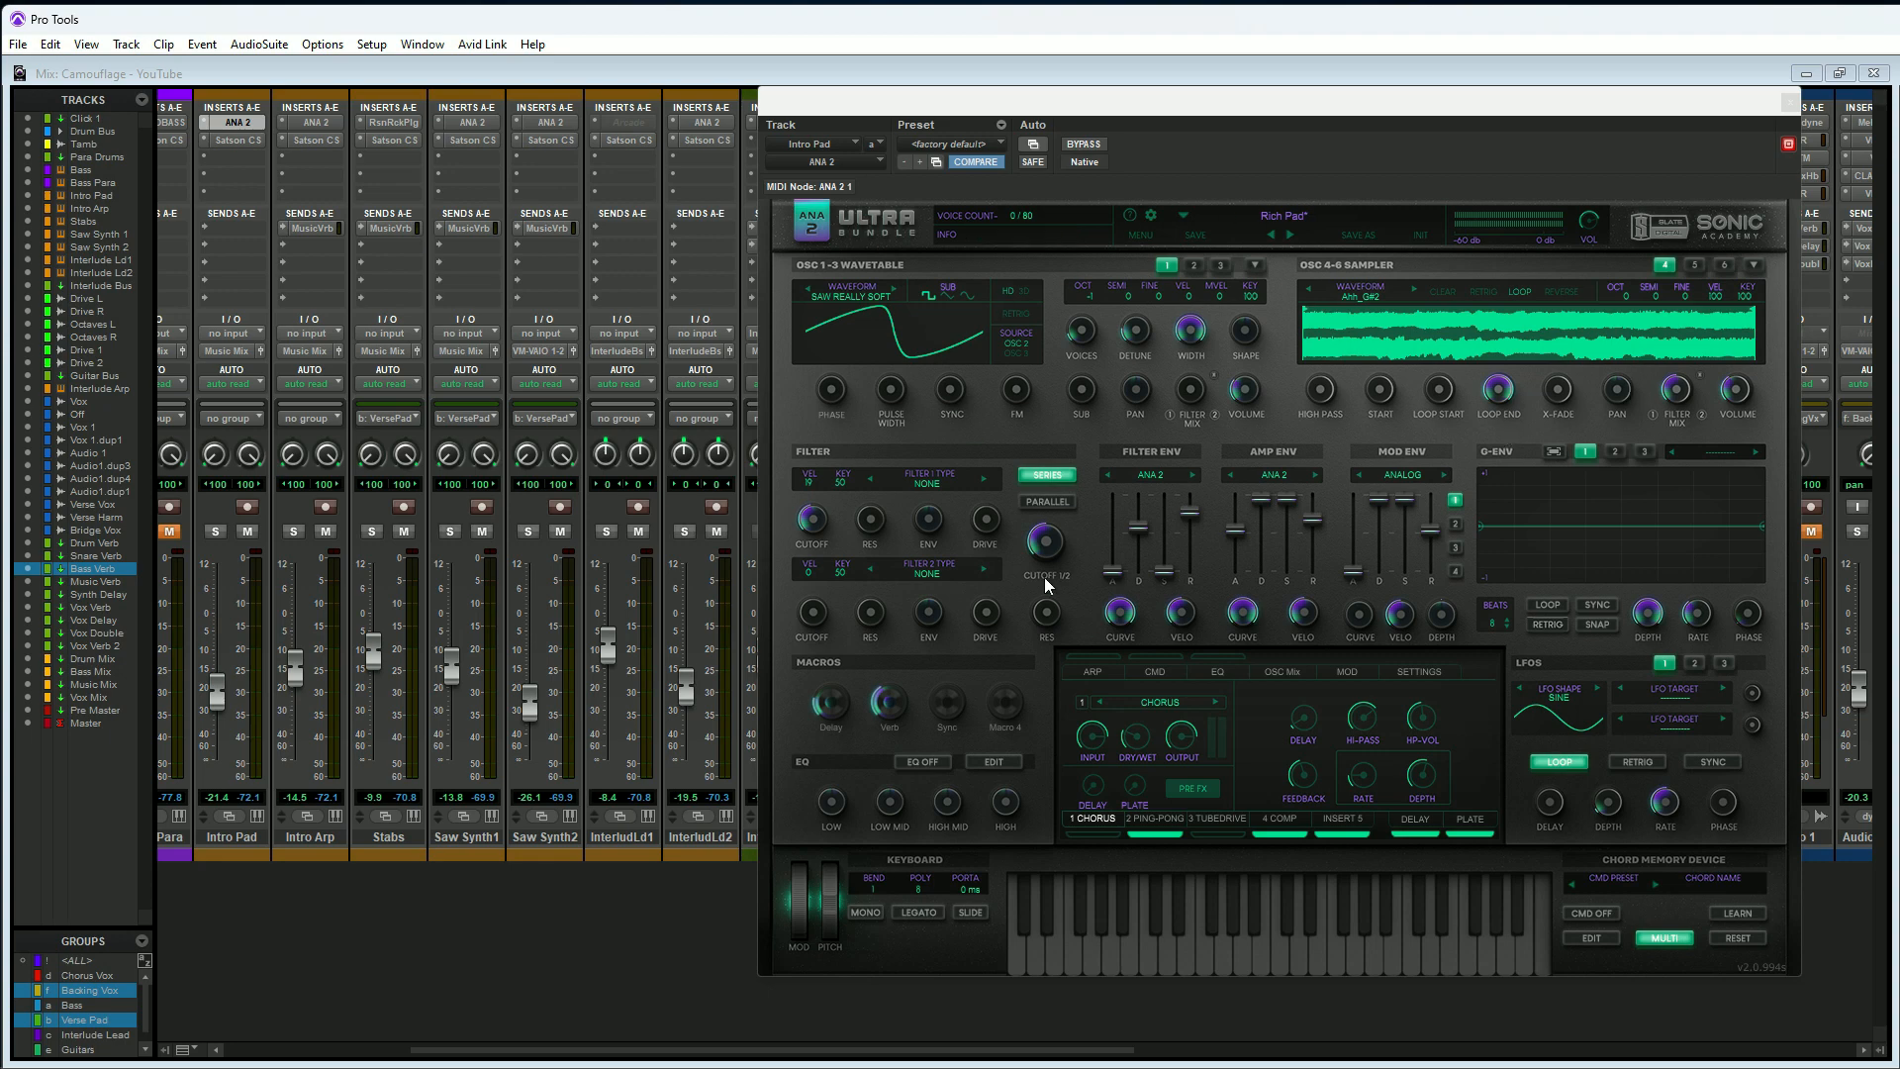
mouse_move(928, 292)
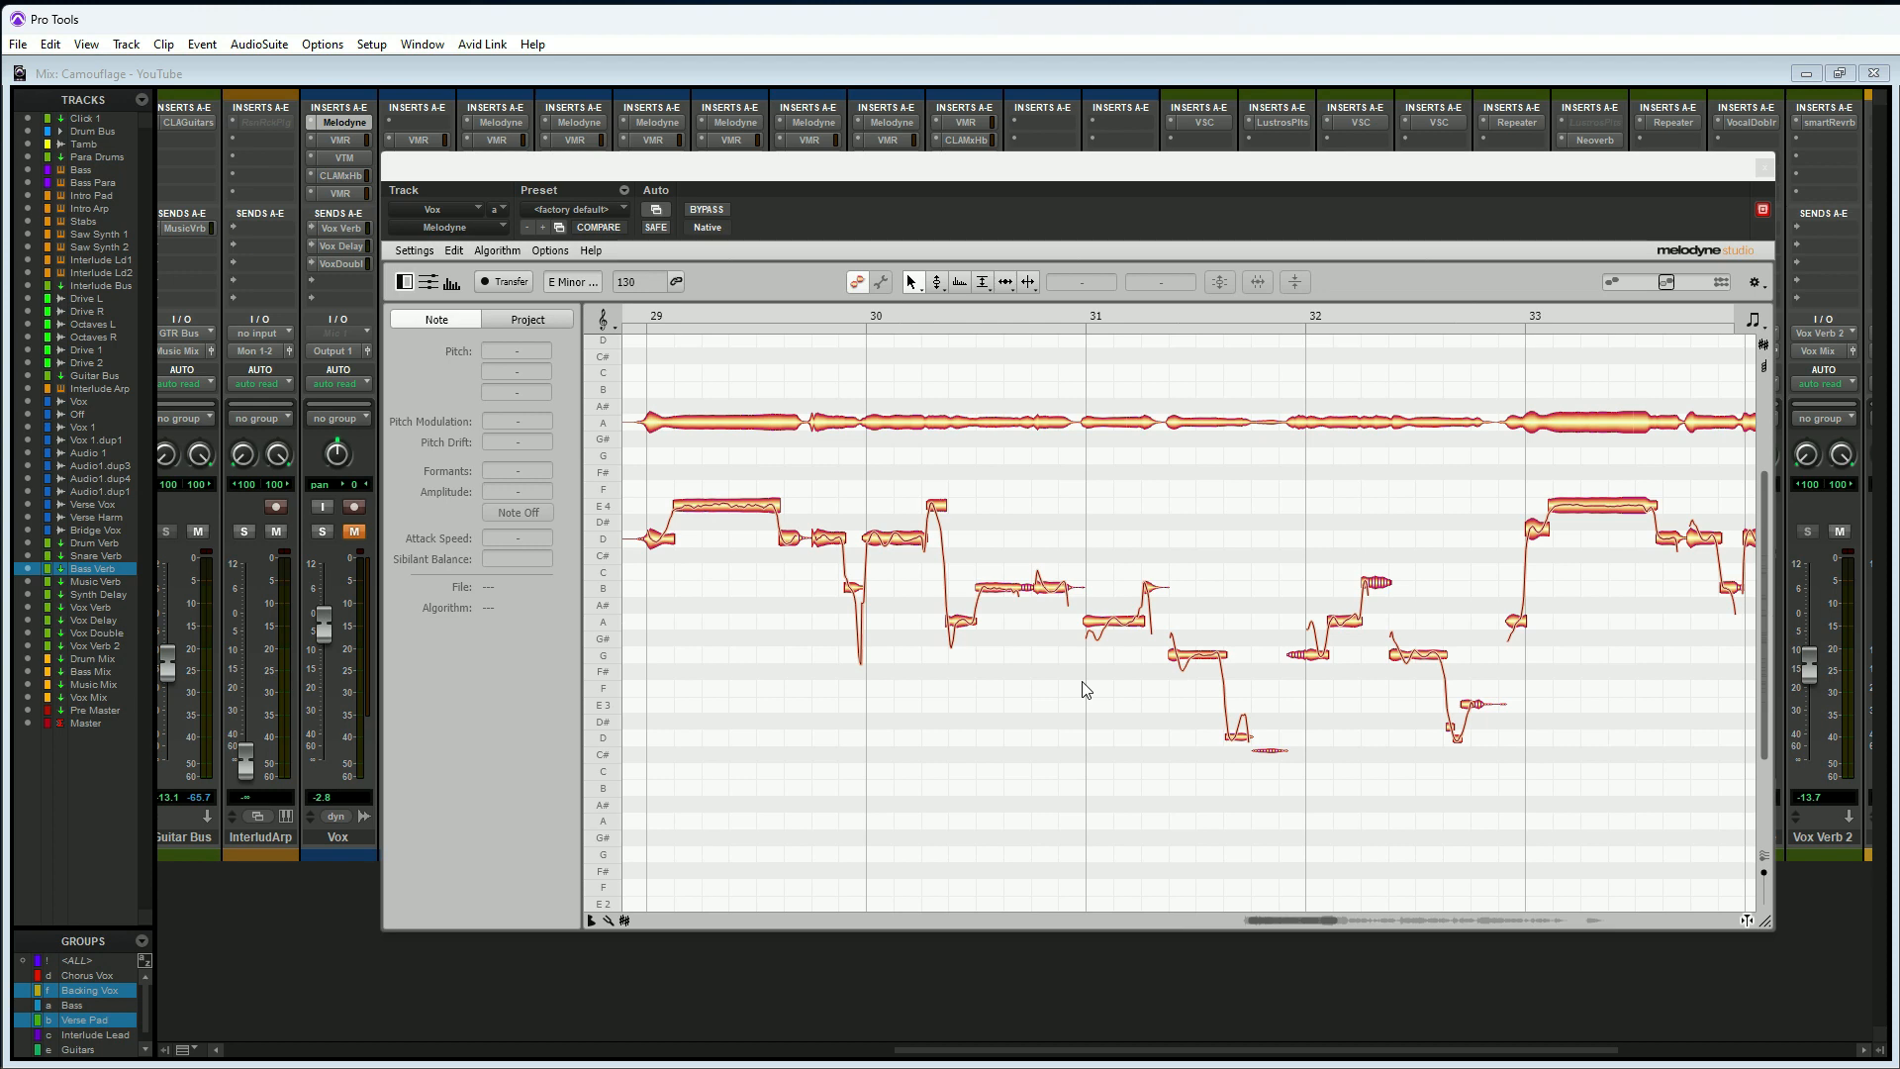
mouse_move(1068, 663)
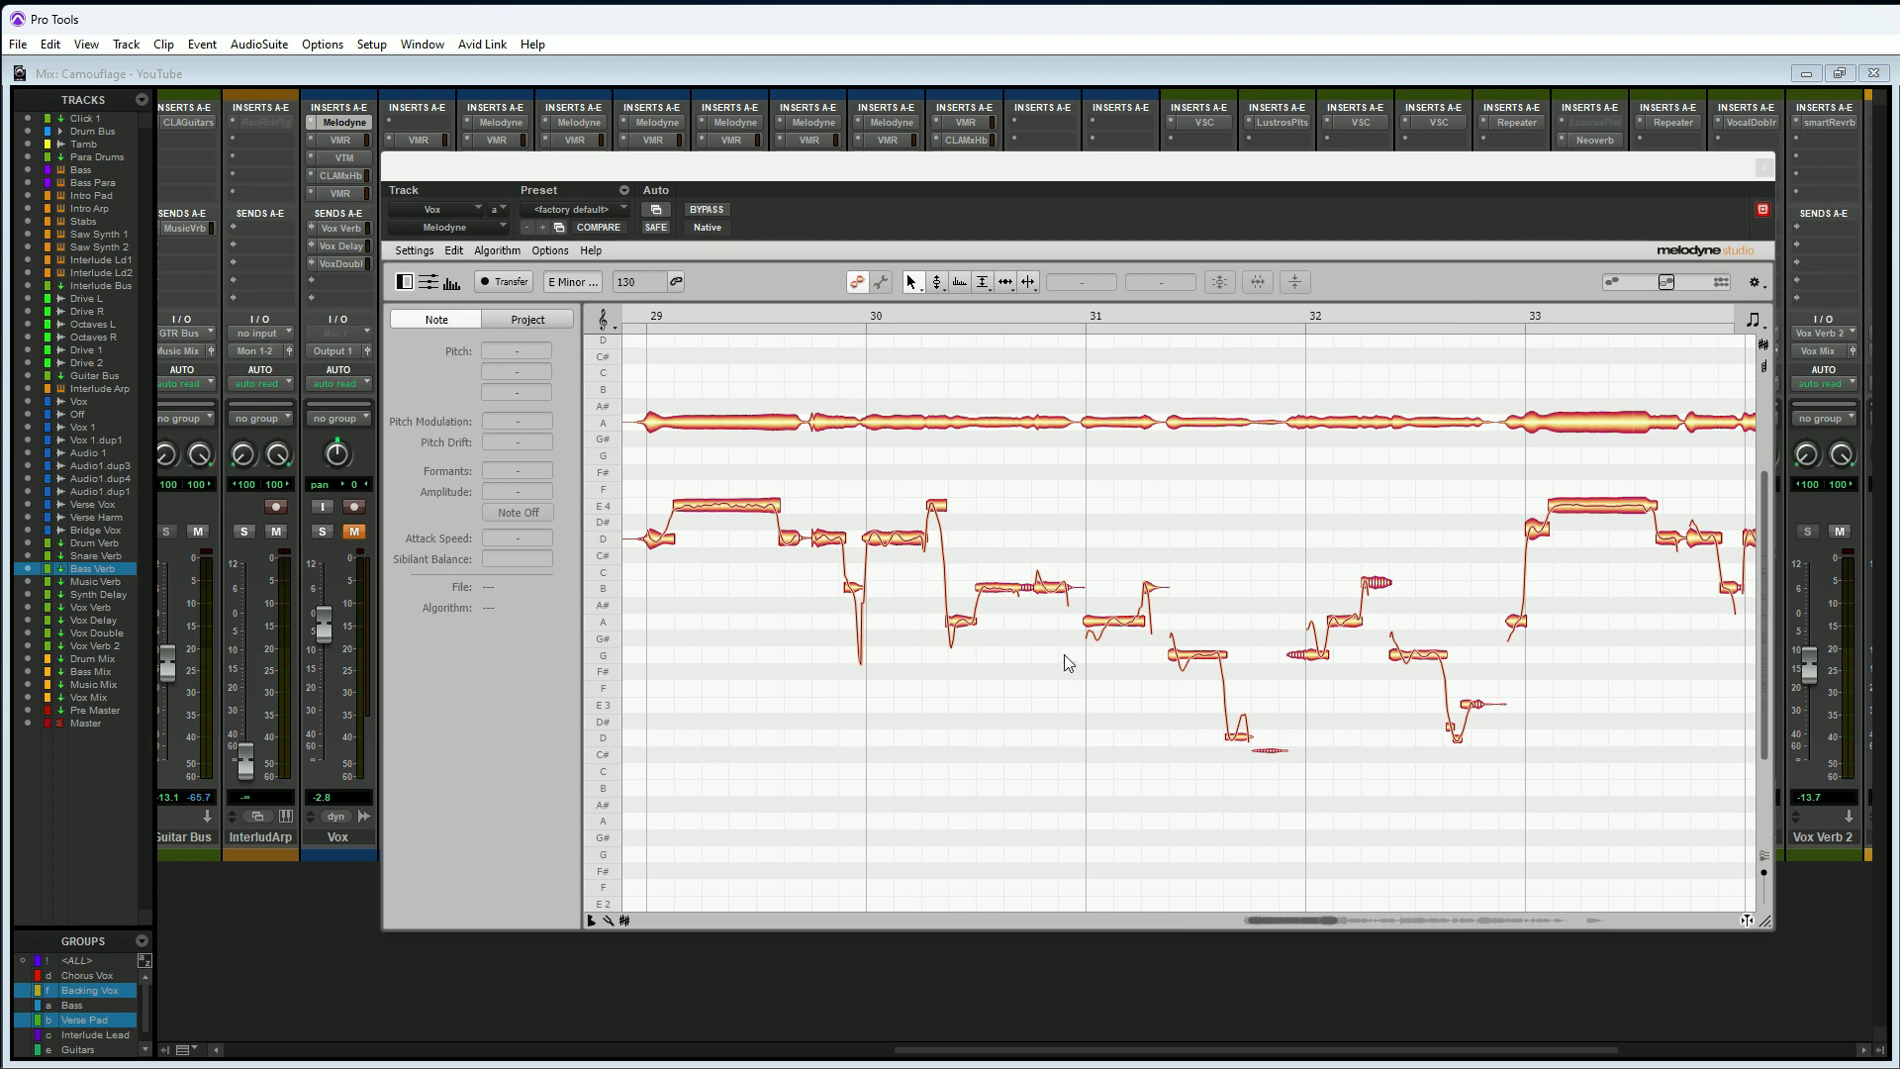
mouse_move(1413, 647)
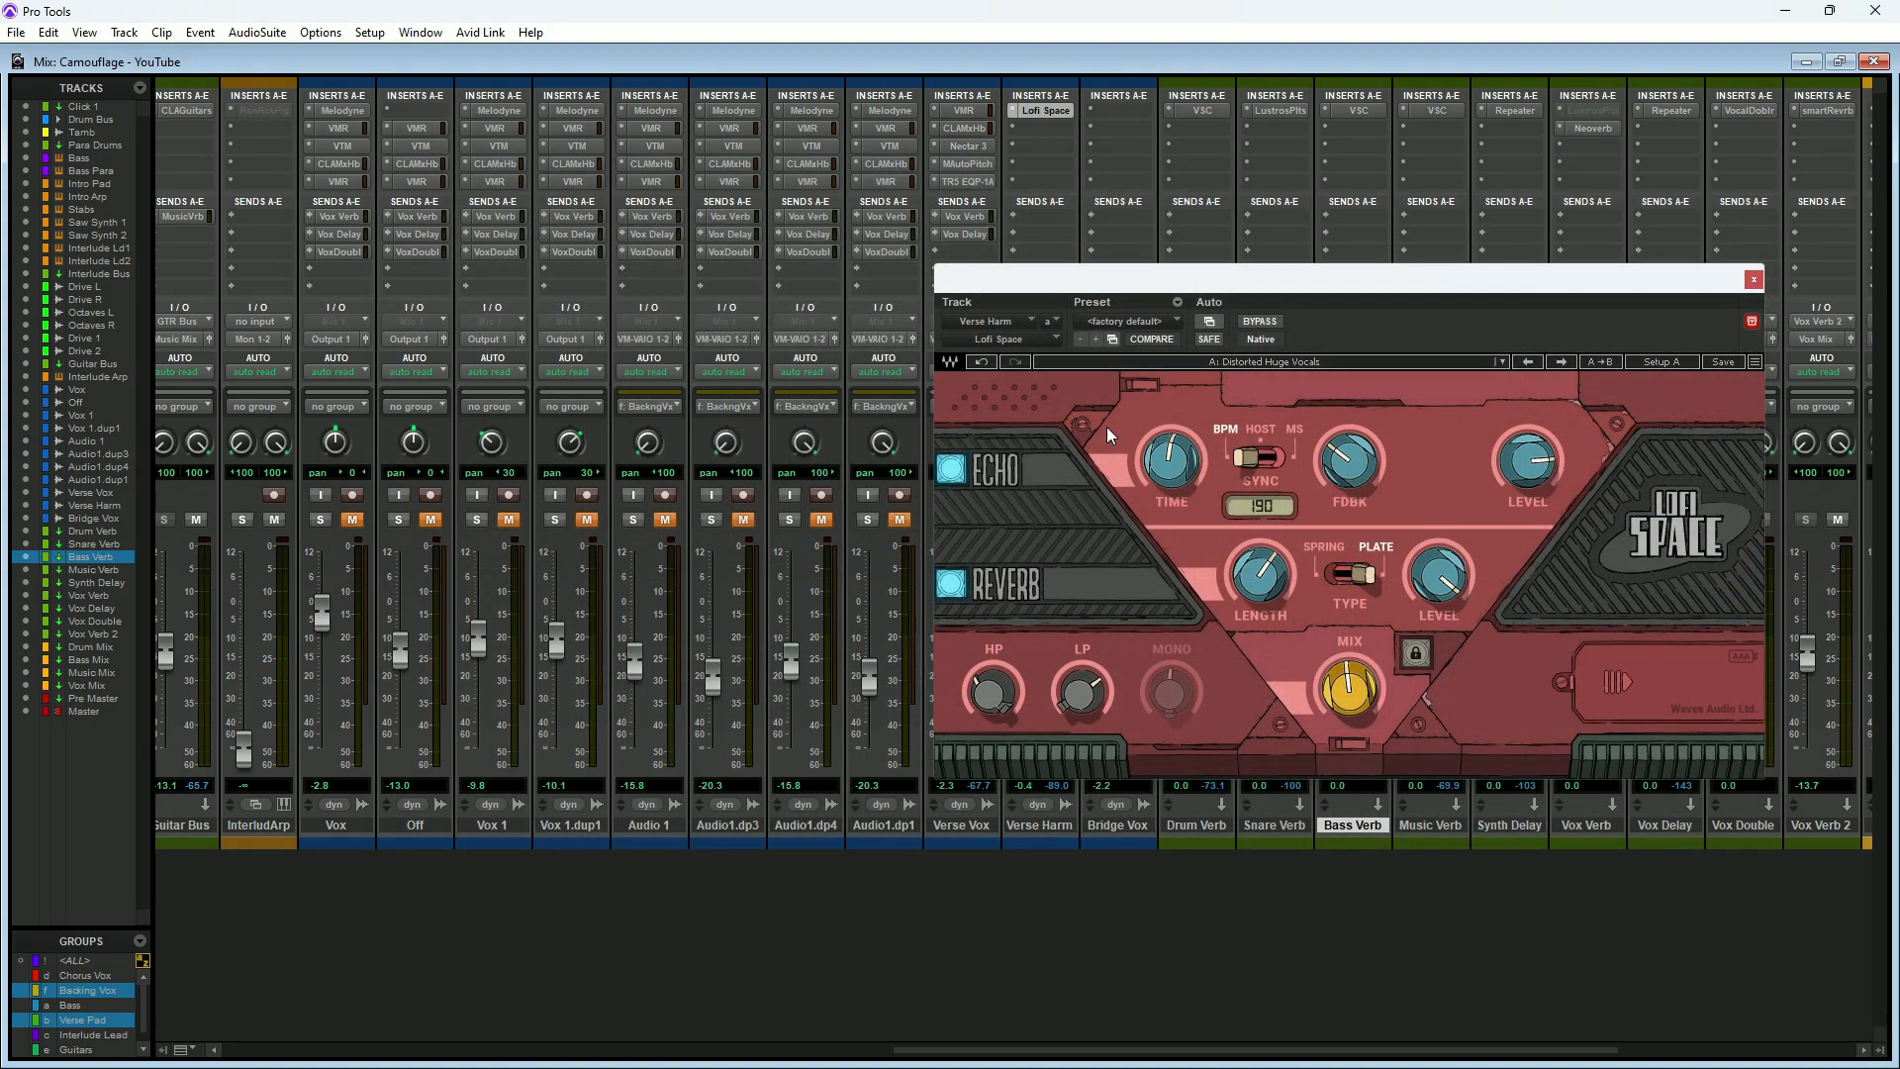
mouse_move(1029, 815)
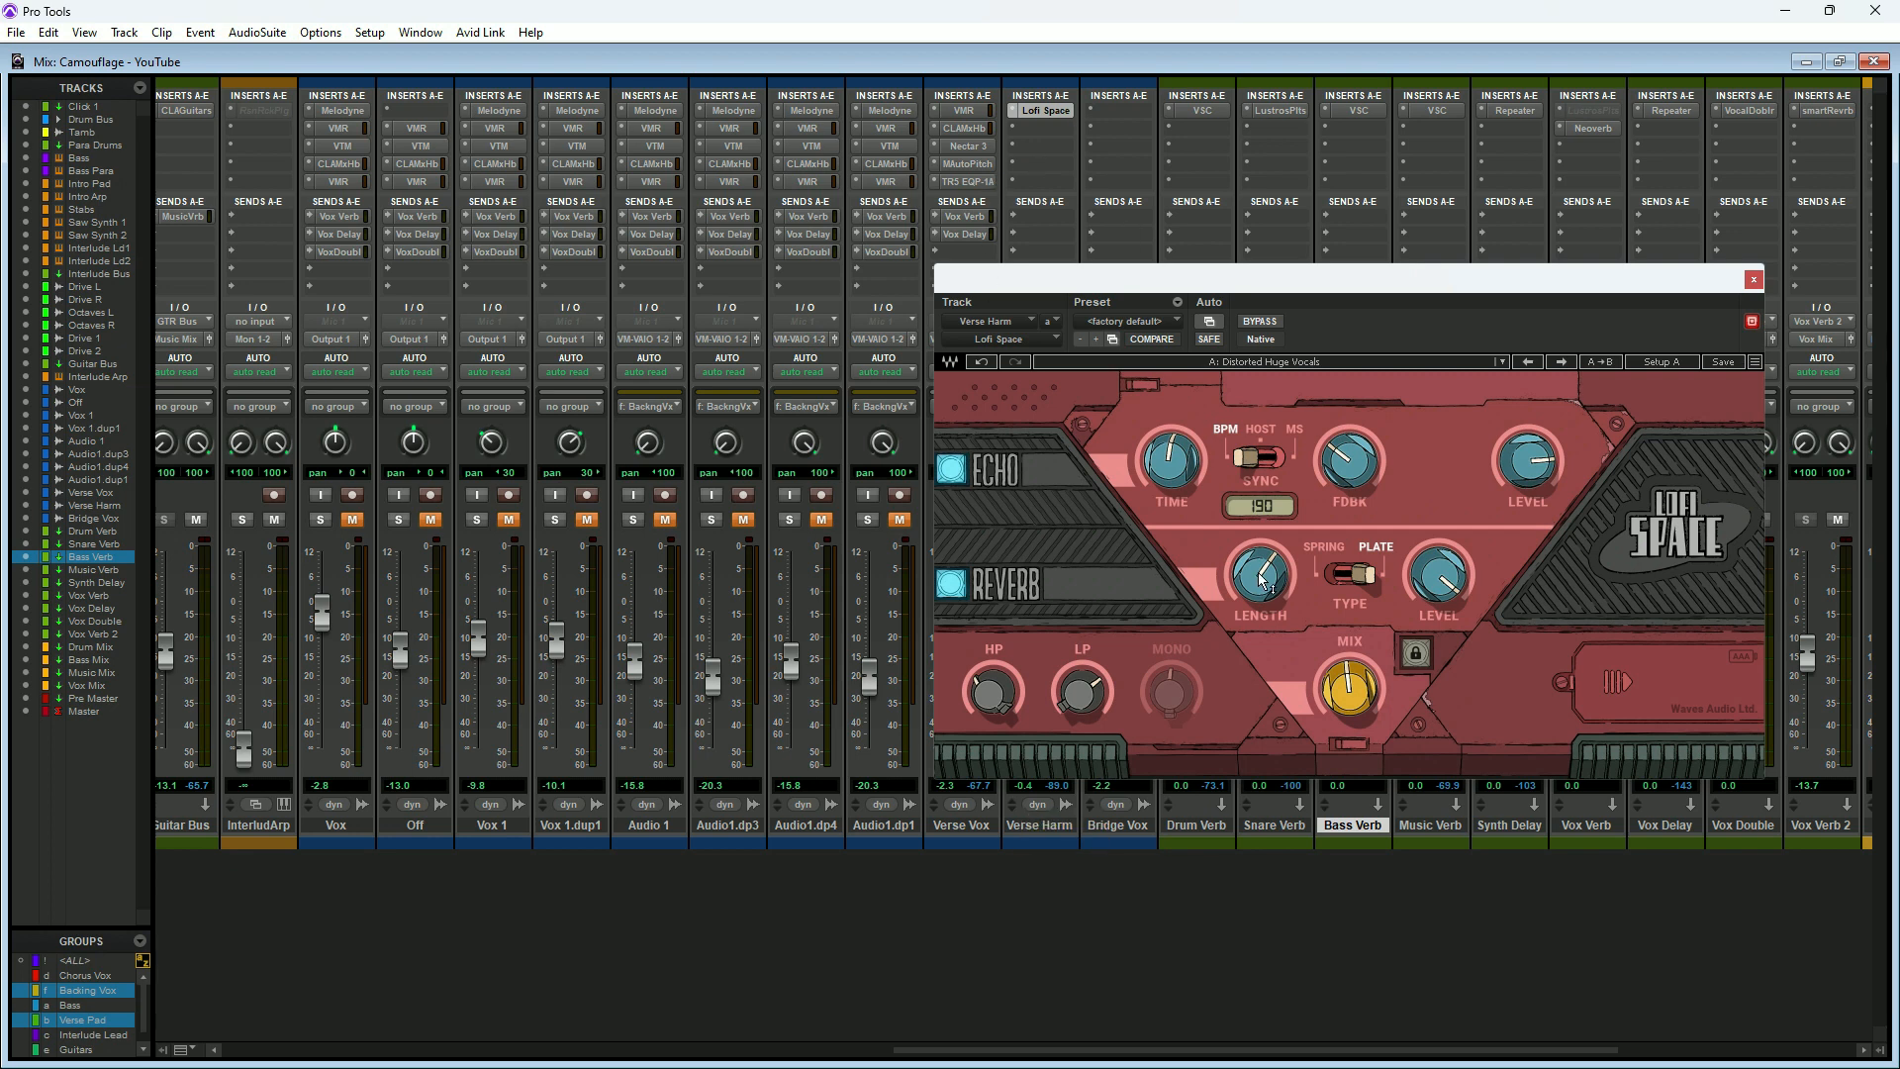
Create a new audio track, Audio 2, and select its first insert slot
left_click_drag(1260, 570, 1267, 557)
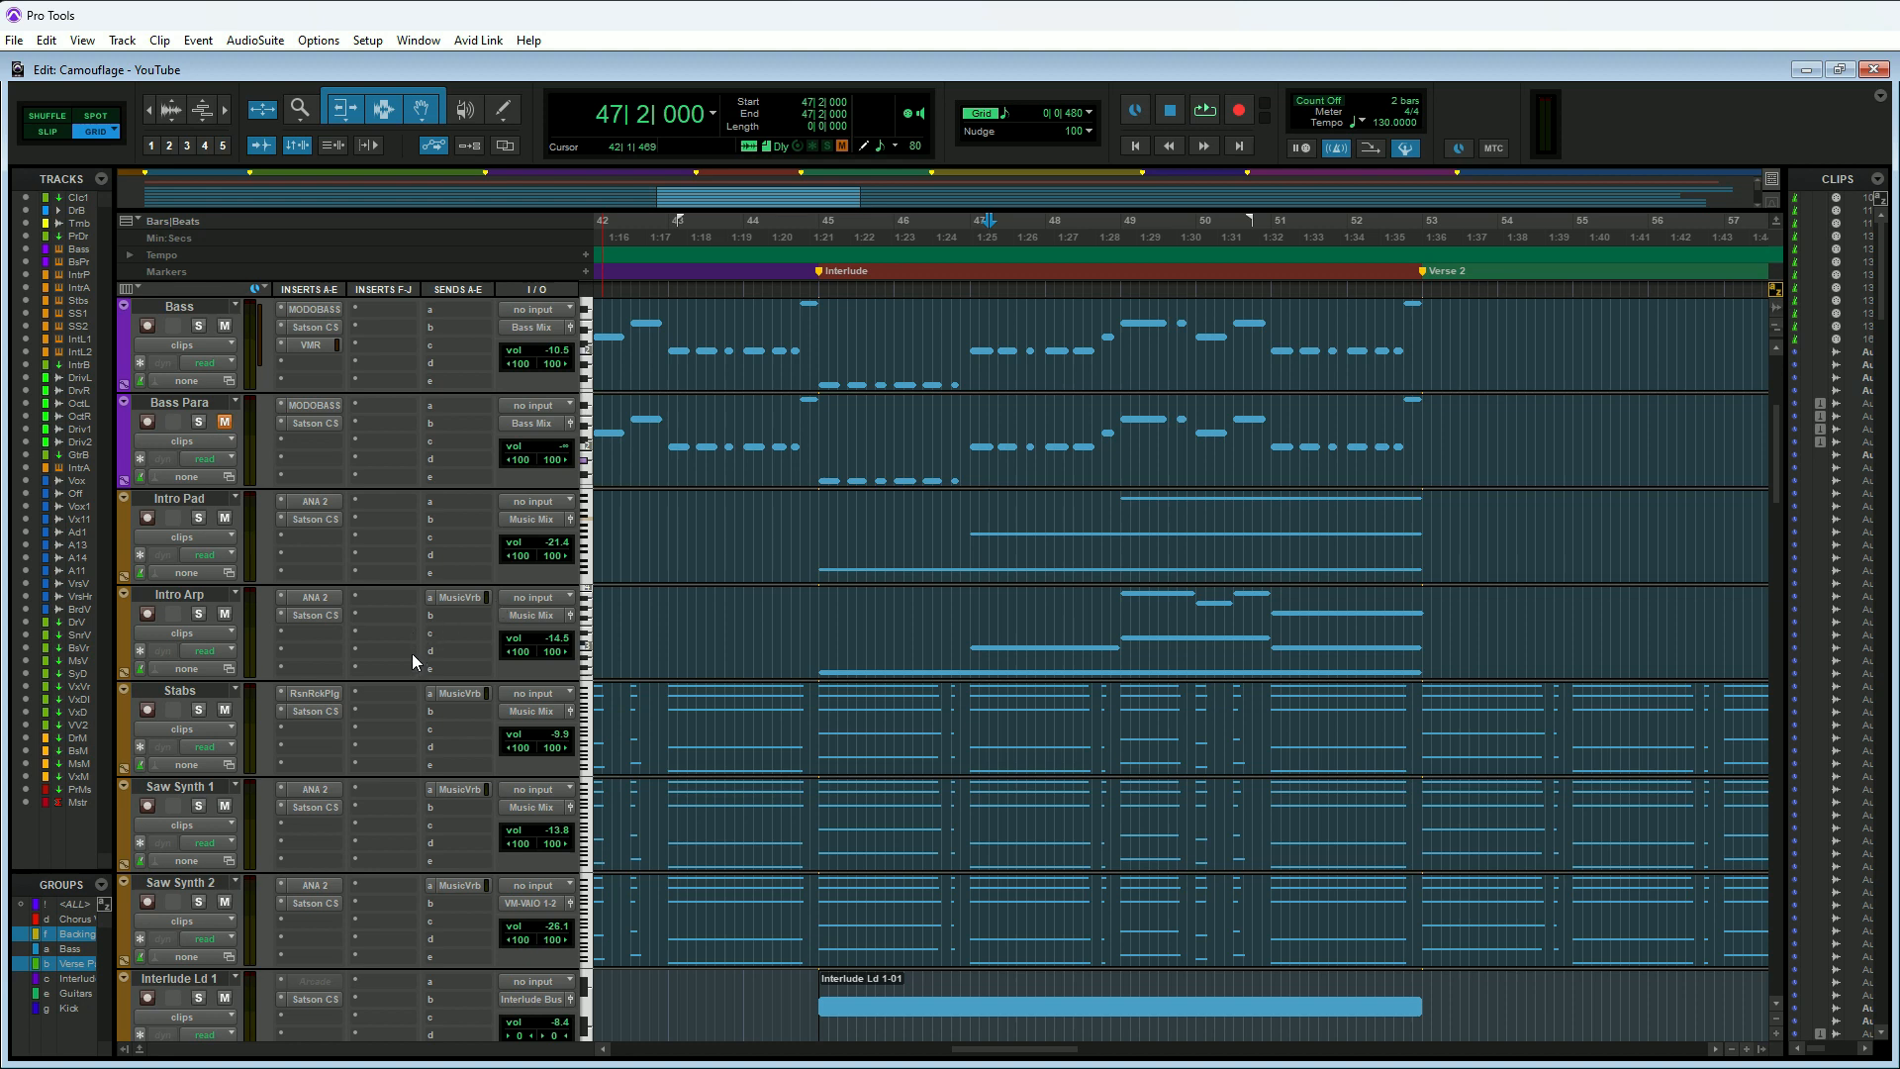
mouse_move(198, 519)
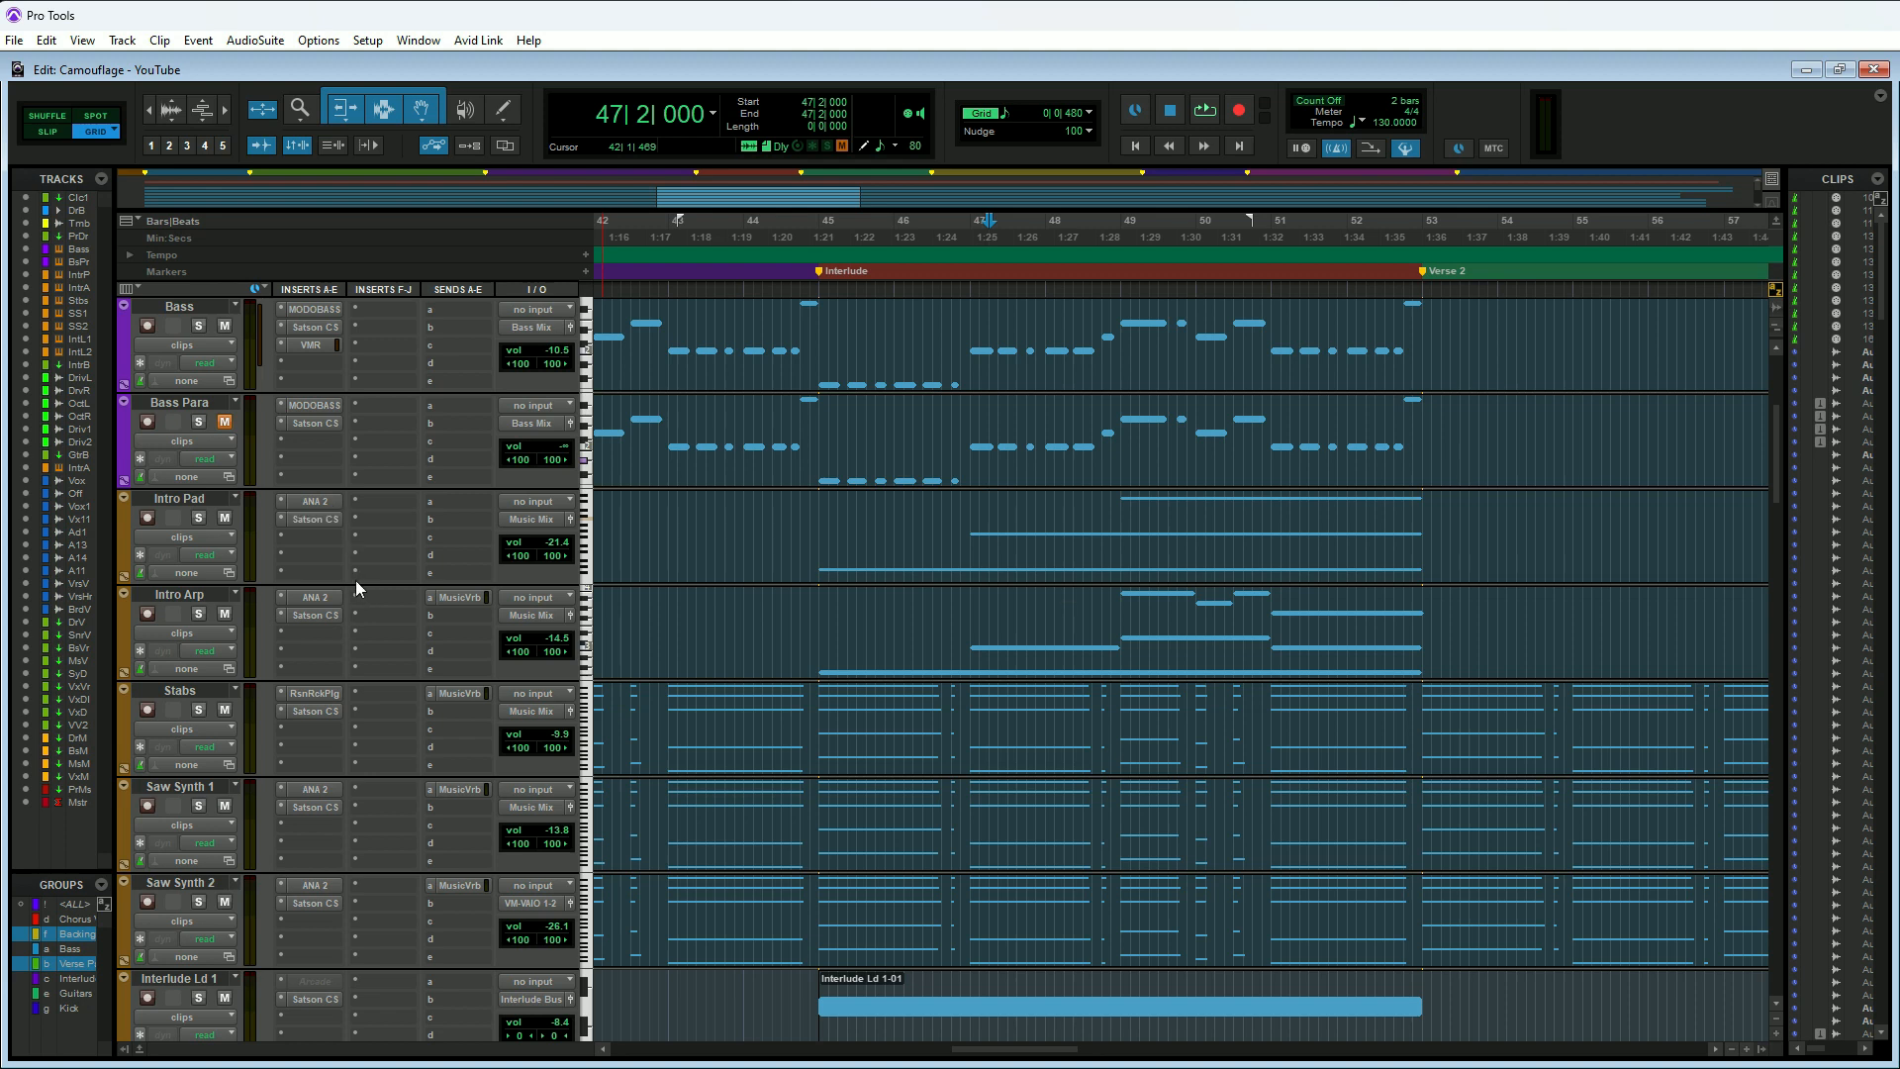
mouse_move(355, 594)
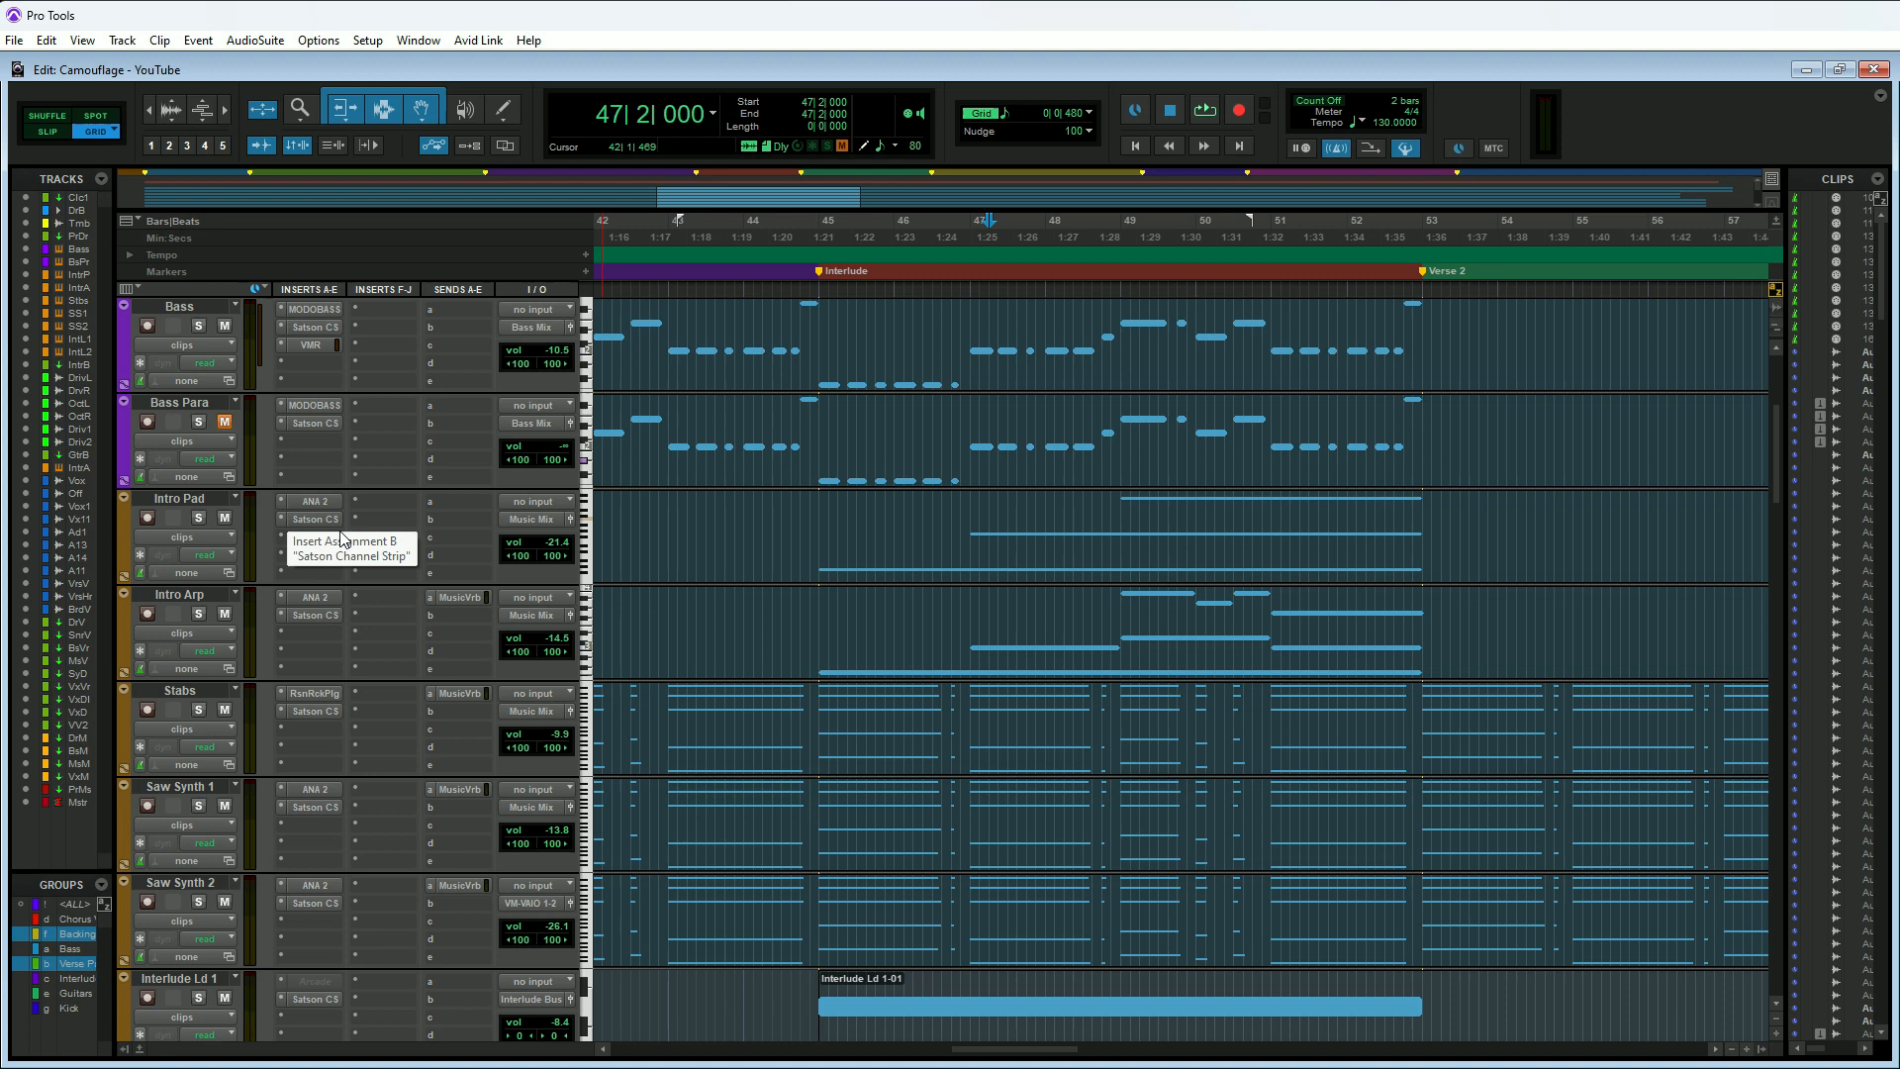
mouse_move(340, 540)
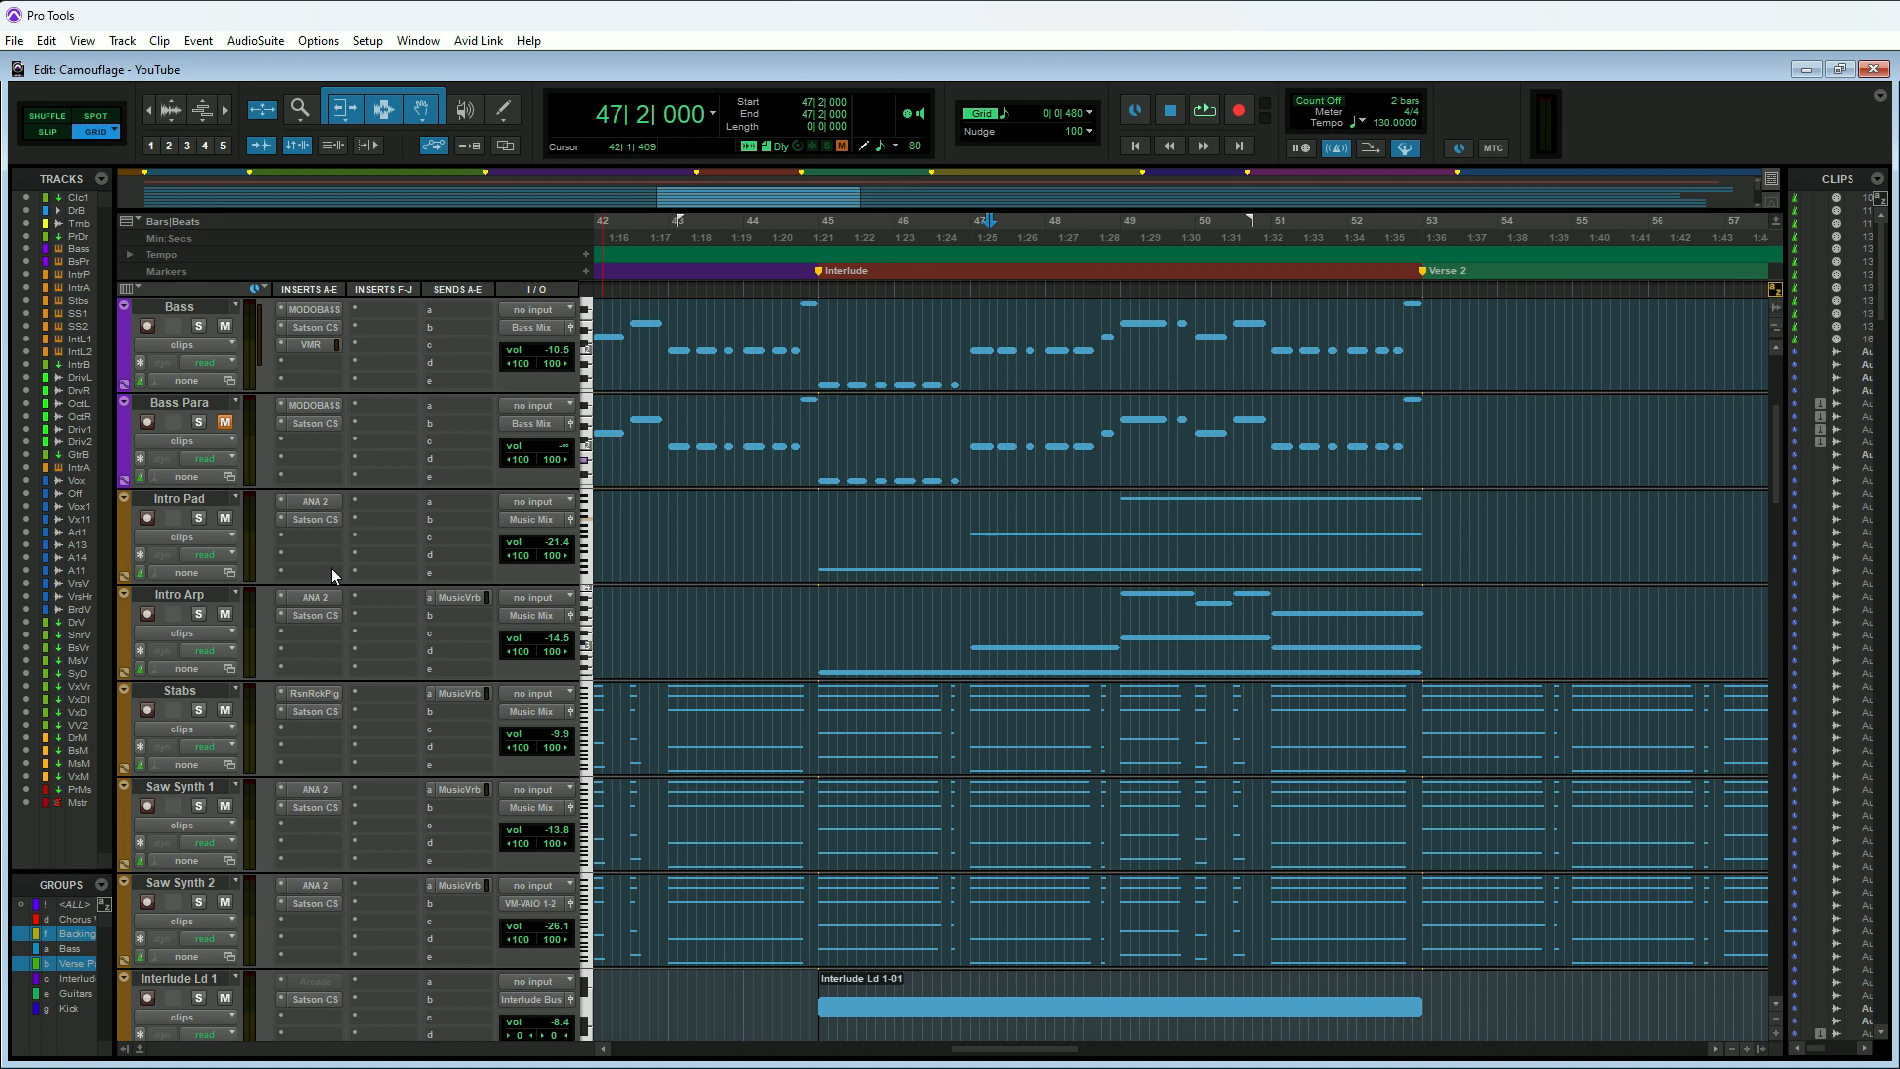
mouse_move(336, 534)
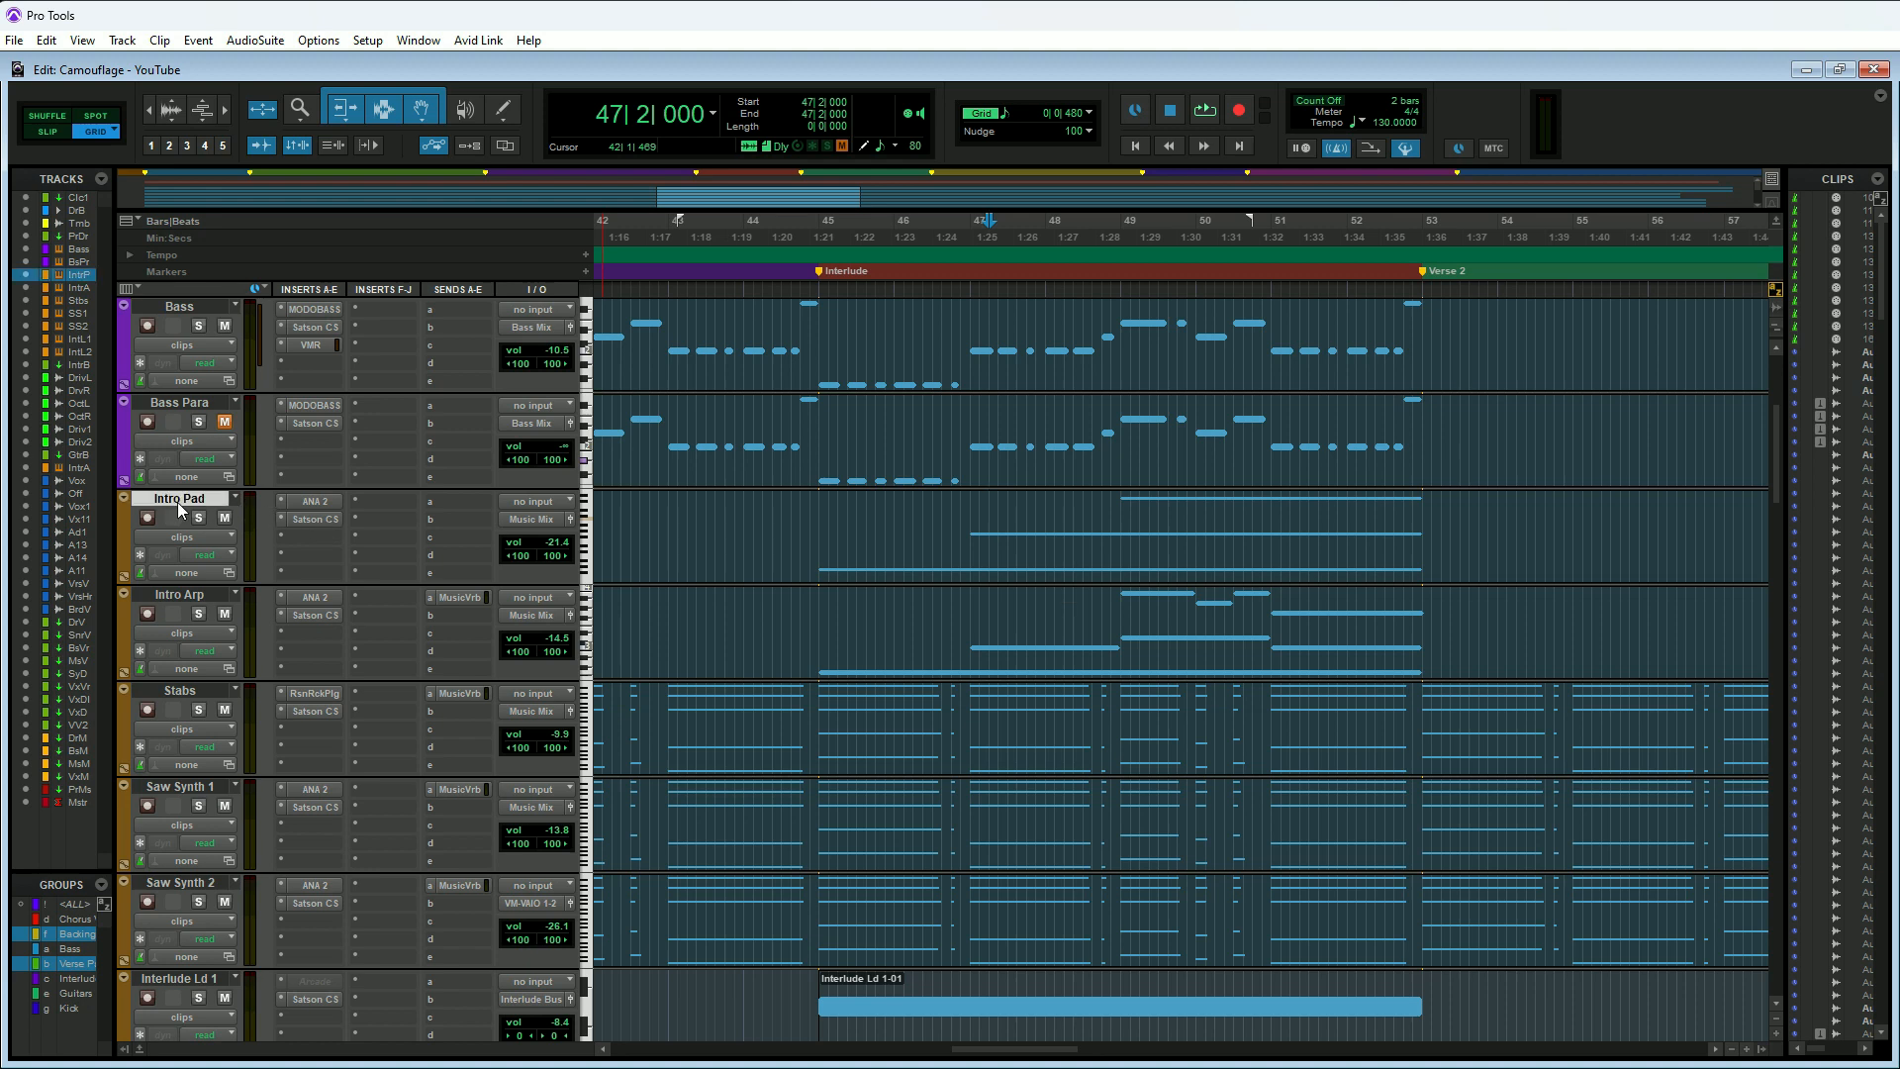
left_click(121, 40)
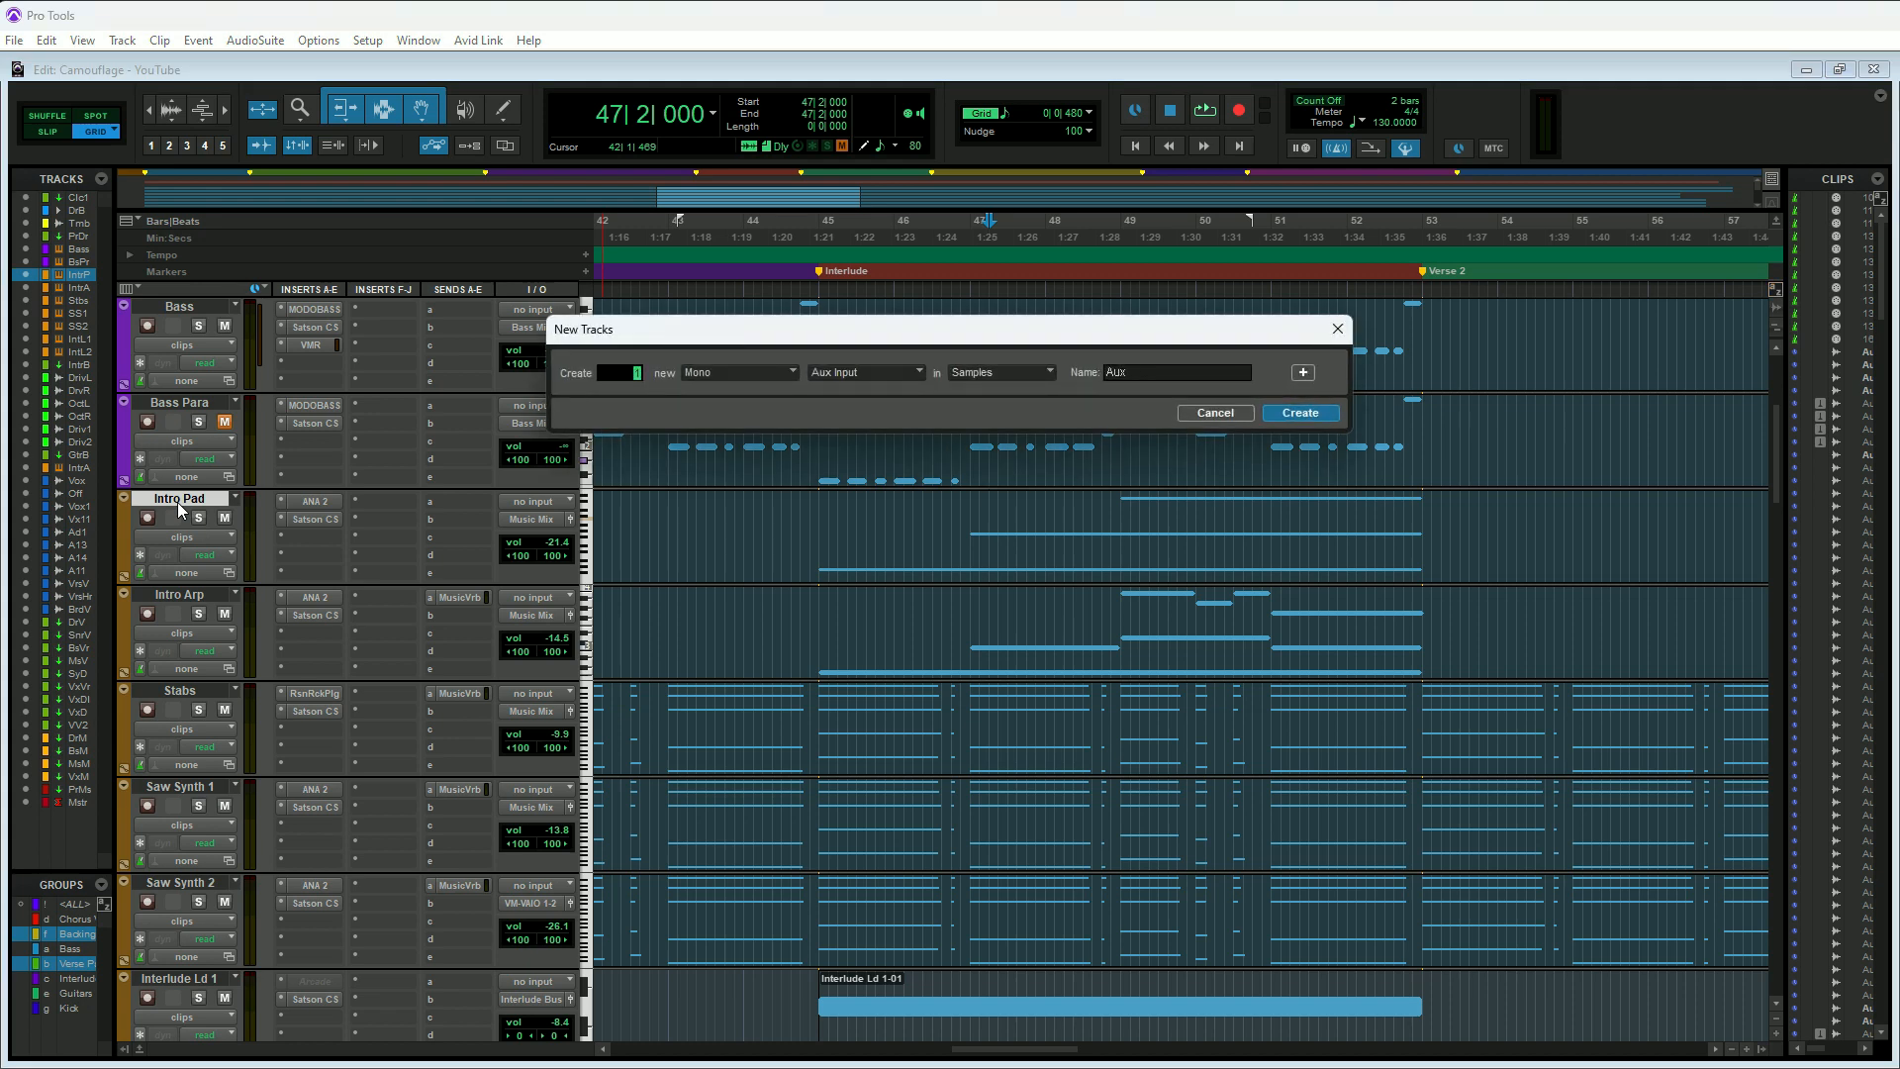
left_click(1213, 412)
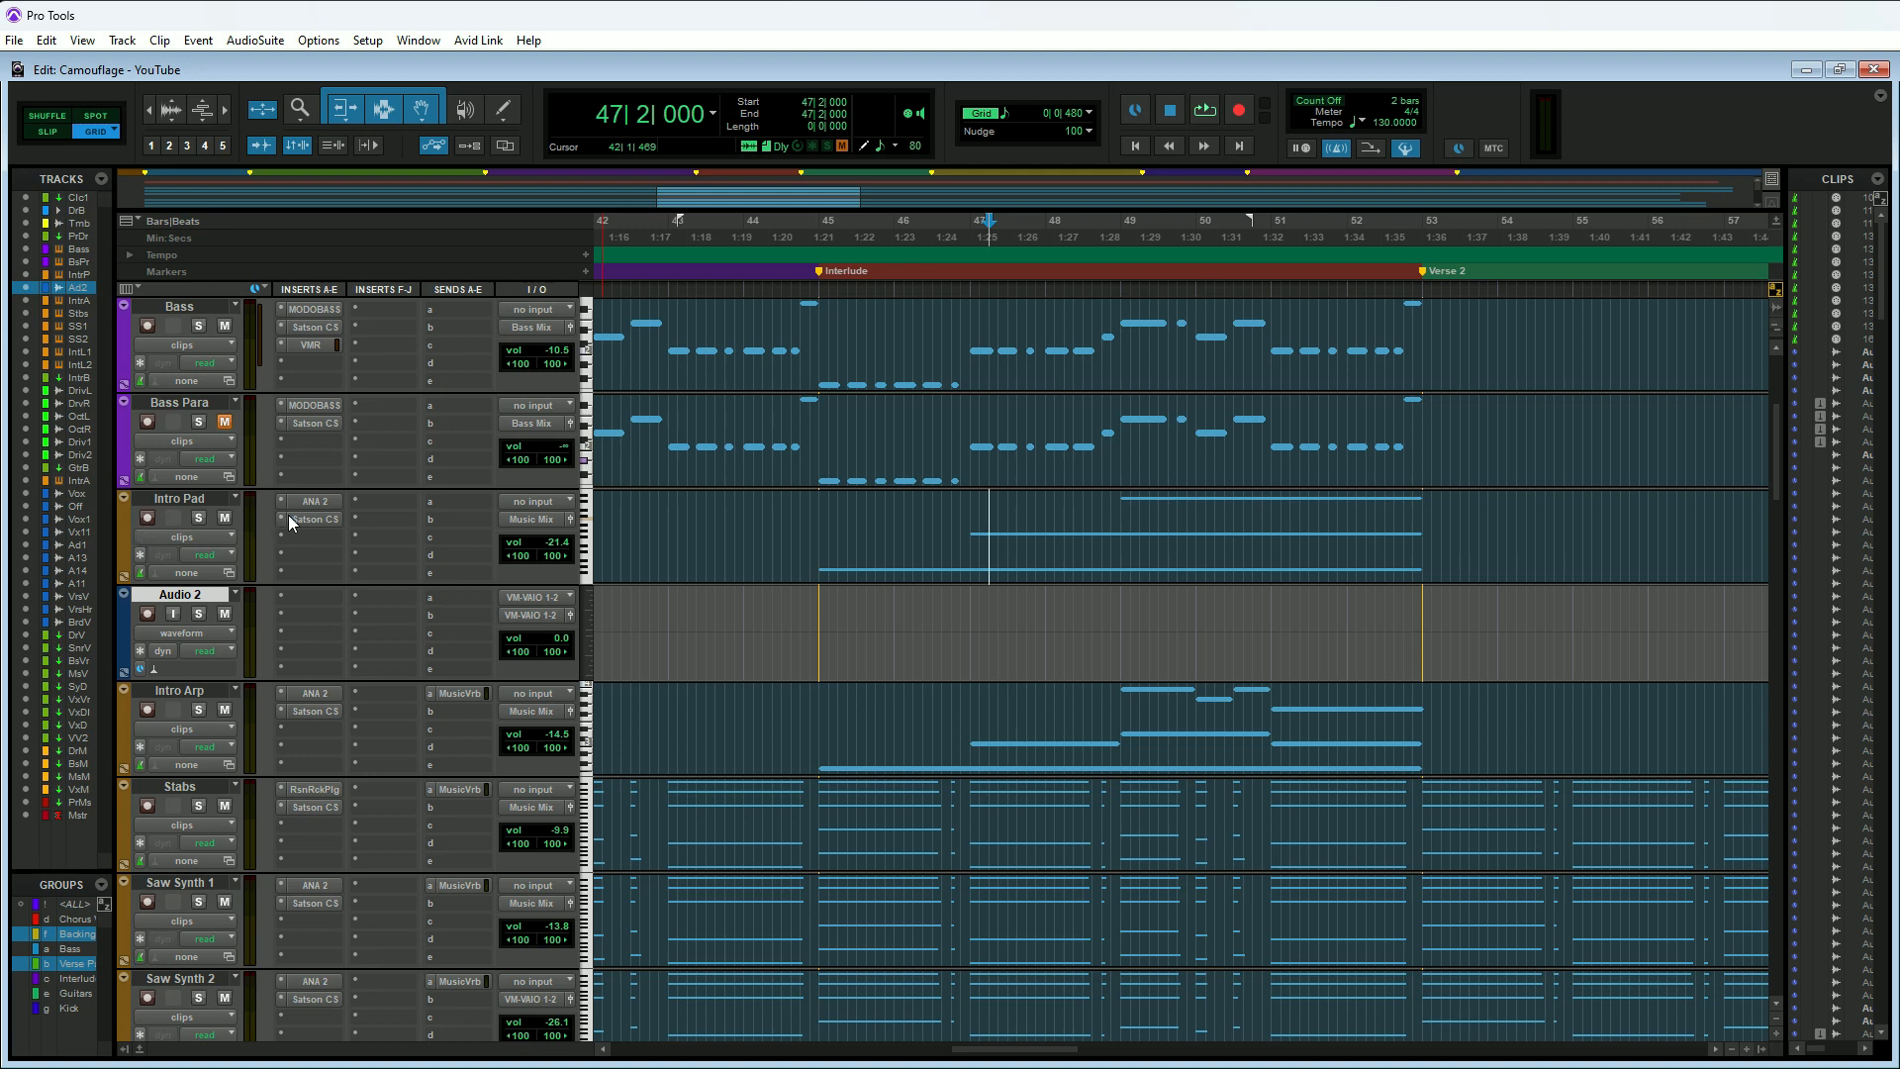
left_click(308, 596)
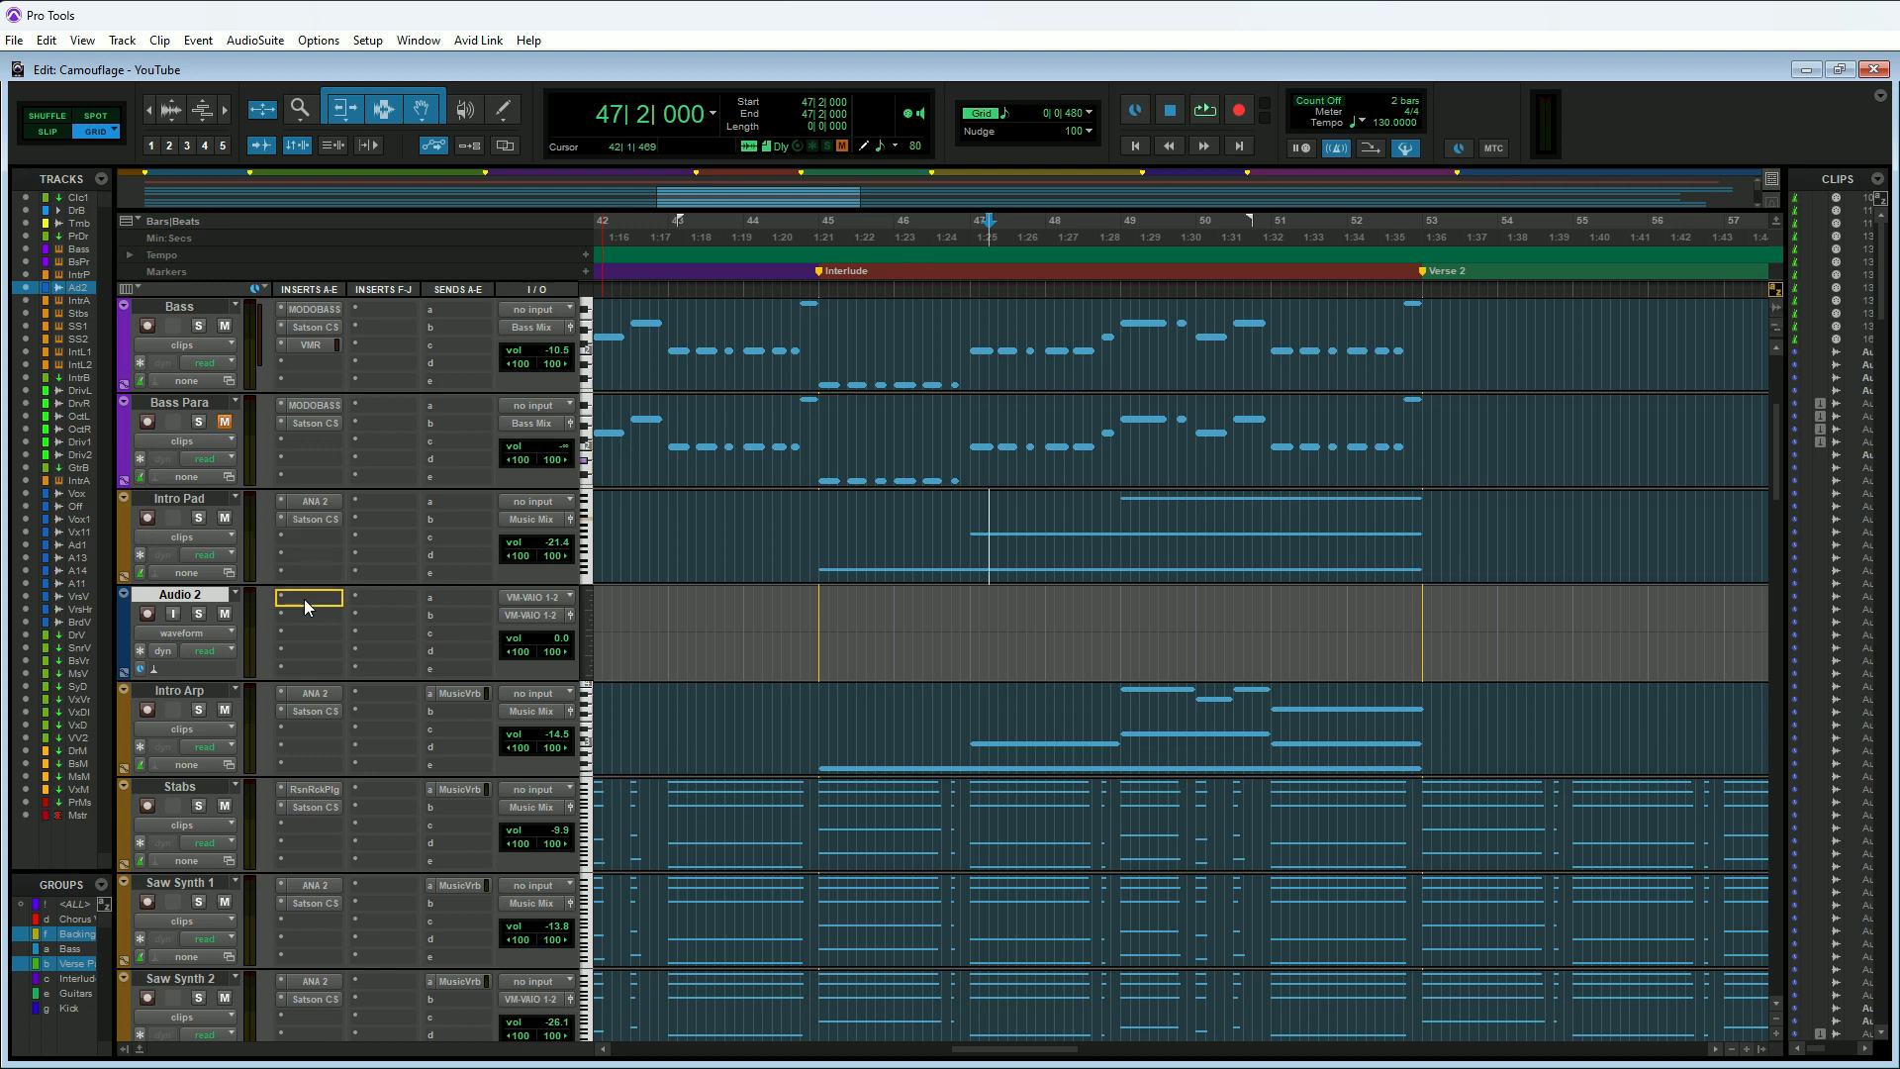
mouse_move(309, 596)
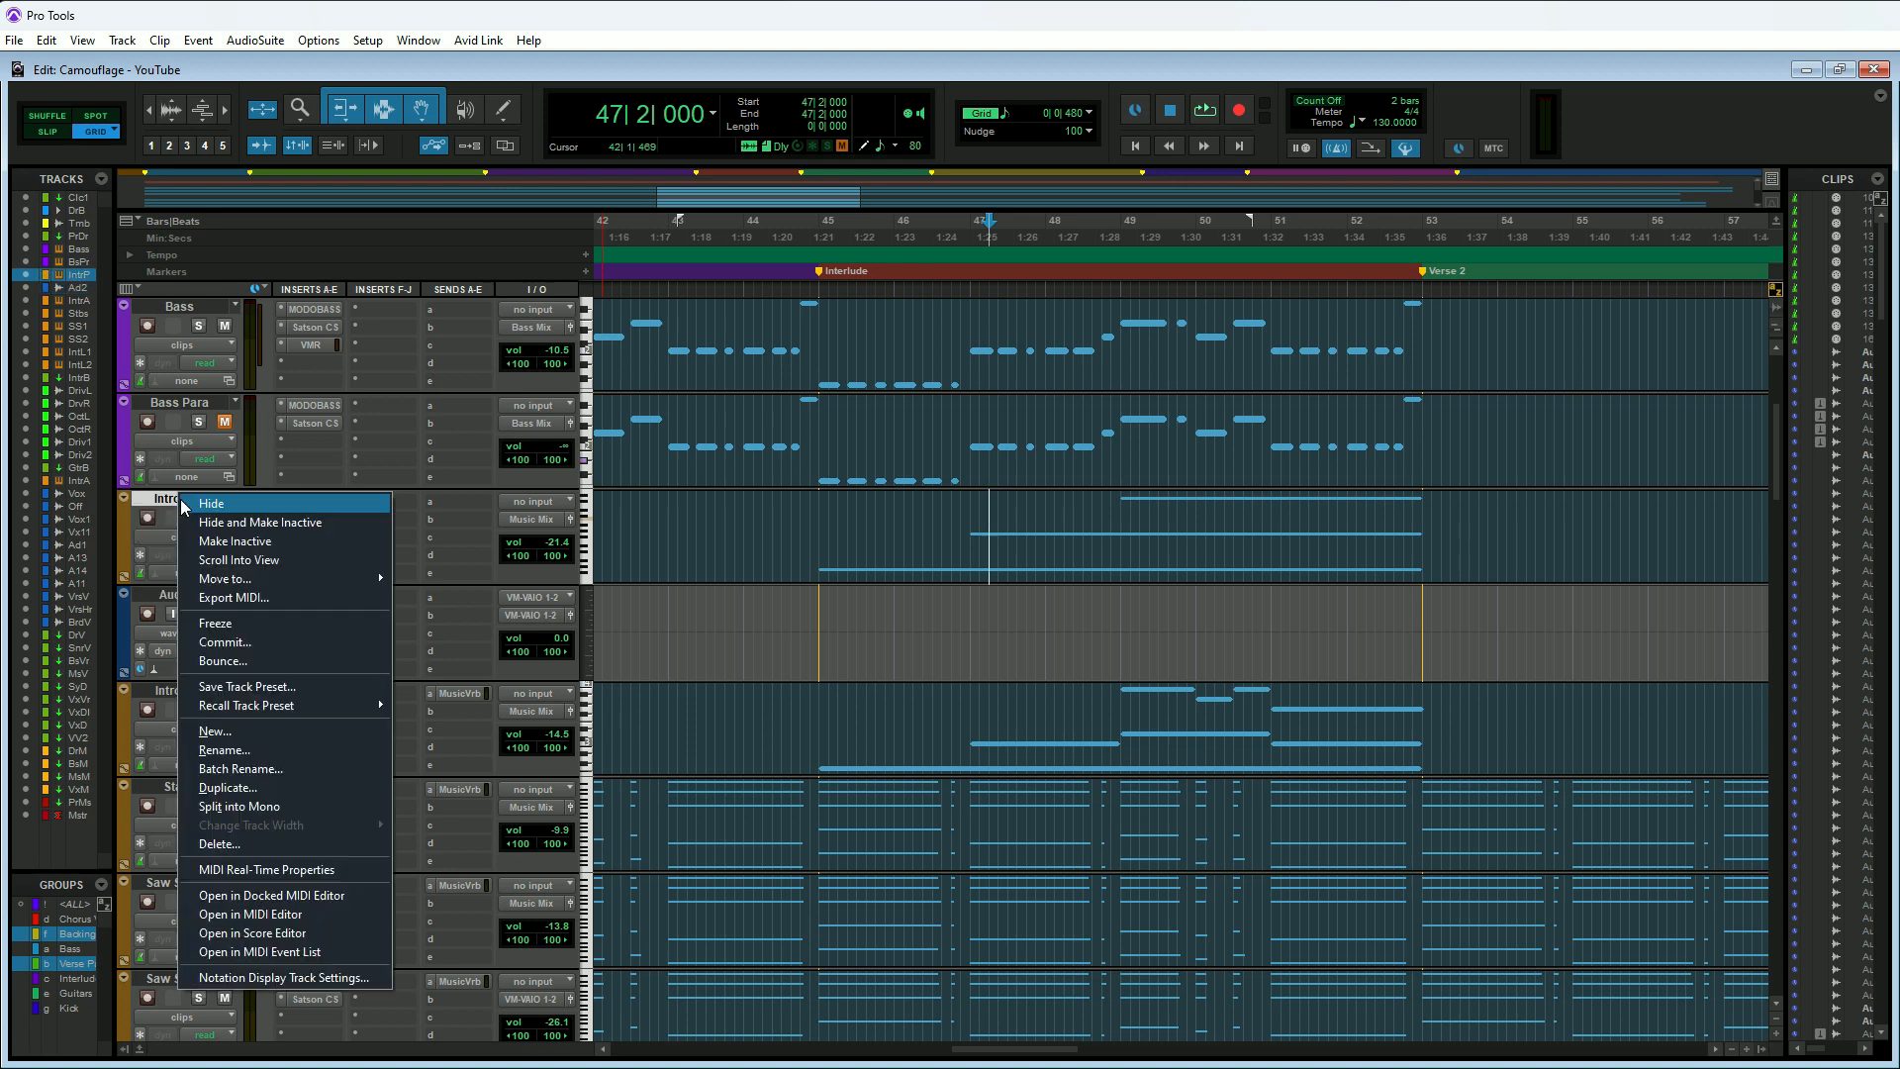
mouse_move(225, 643)
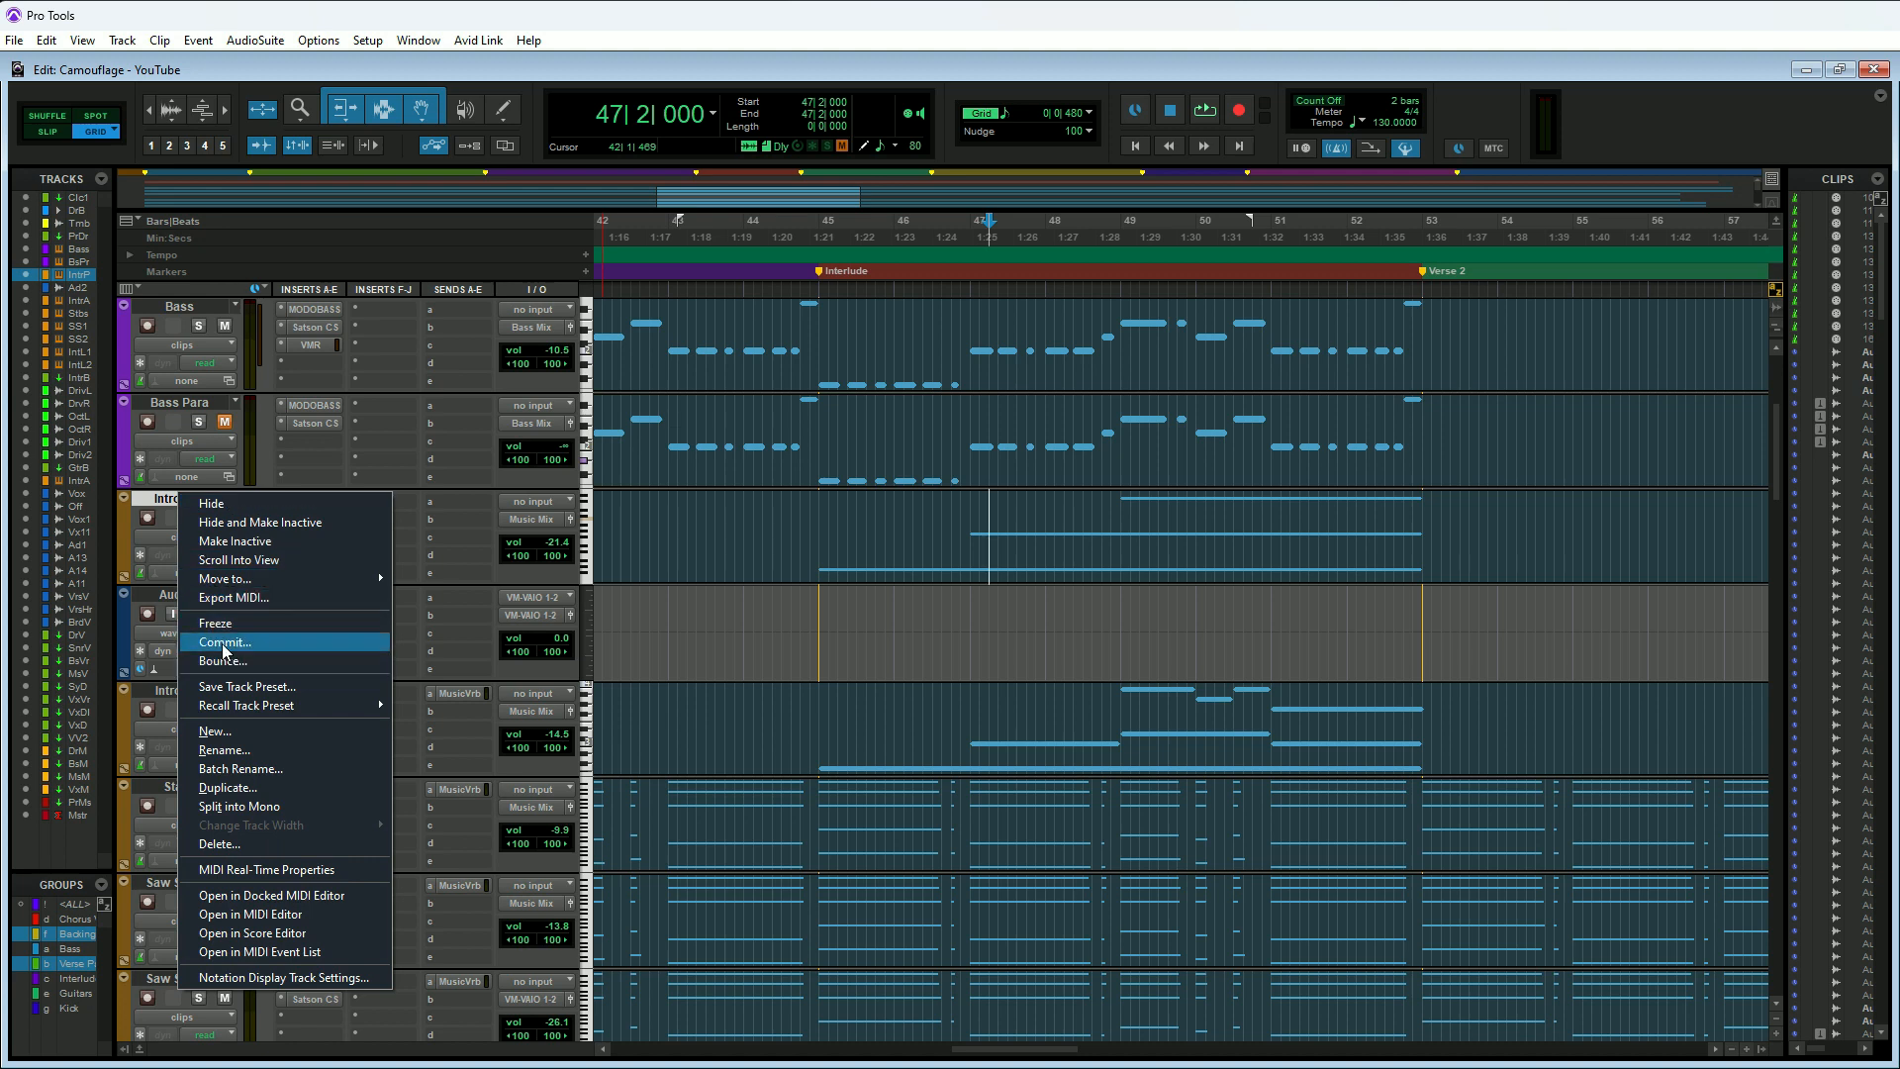
Choose Commit from the Intro Pad track name's context menu
left_click(227, 642)
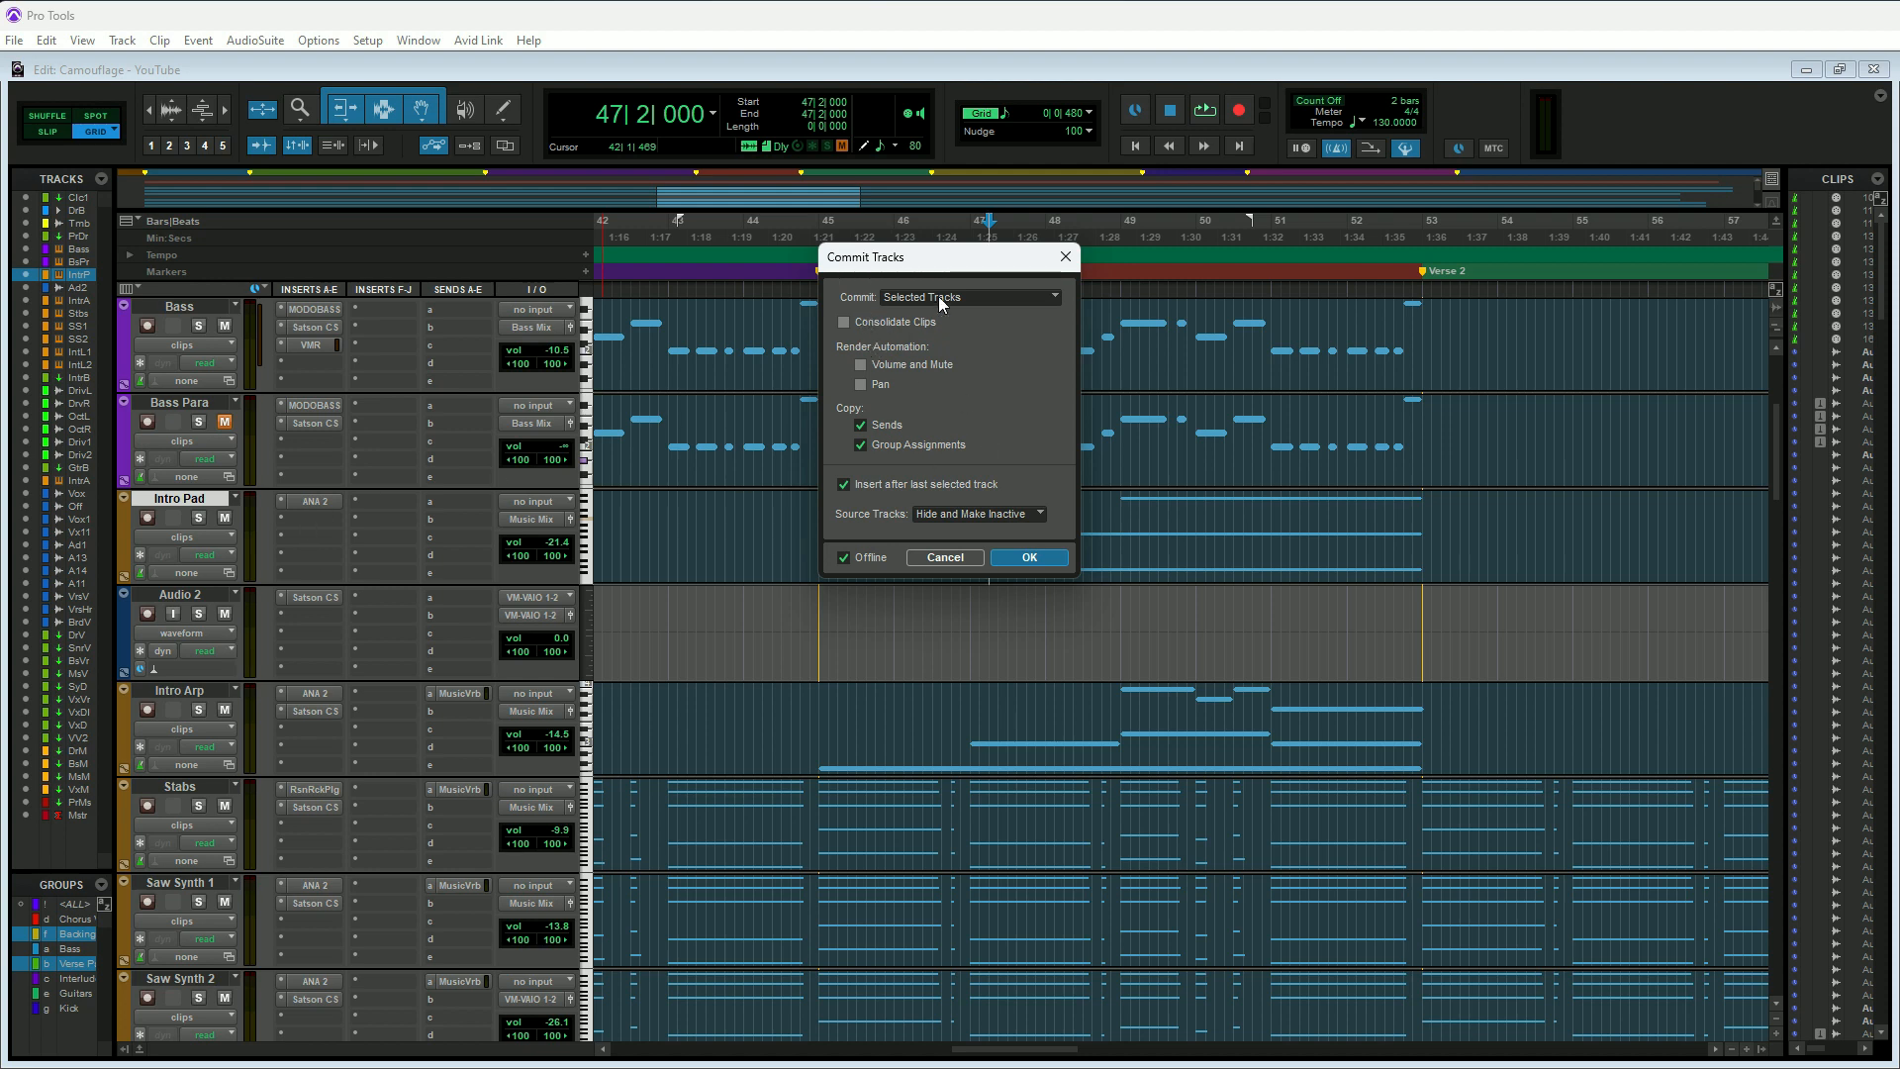
mouse_move(446, 590)
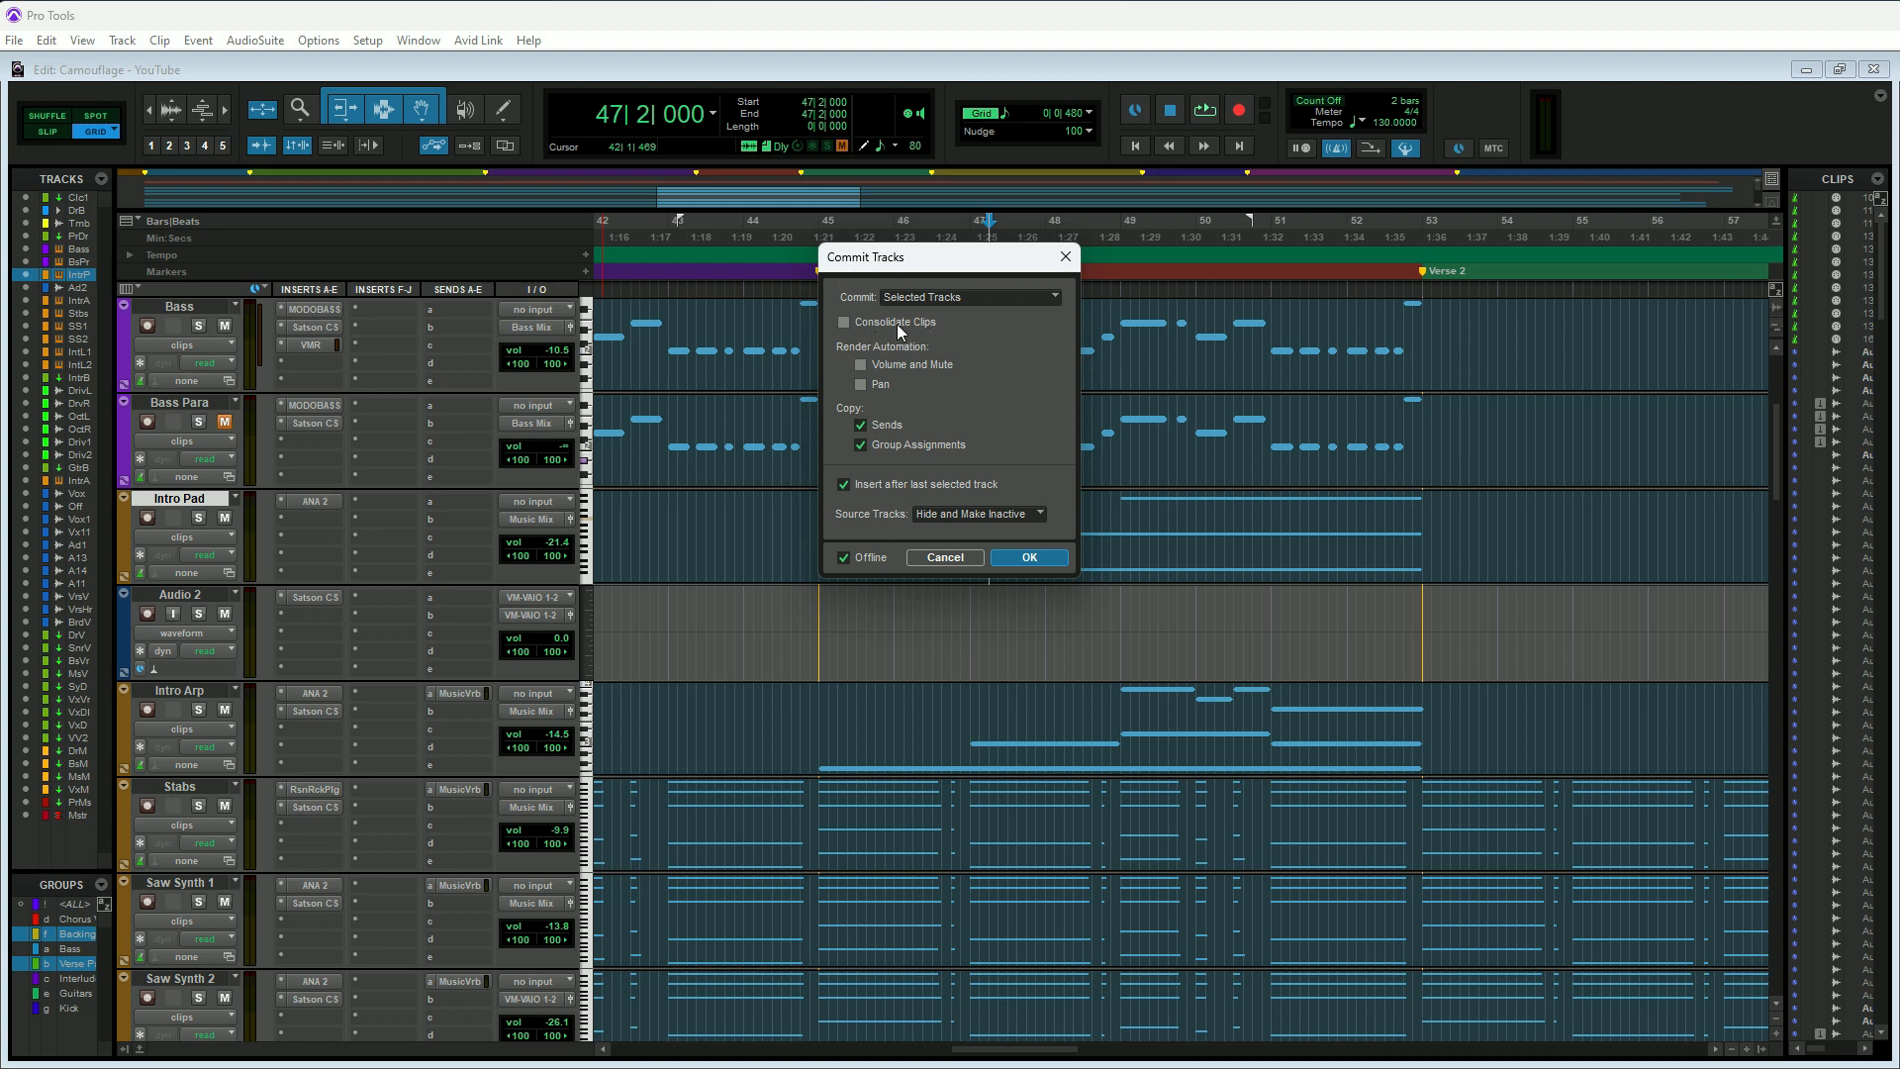
Enable Consolidate Clips, keep Hide and Make Inactive, and start the commit render
left_click(844, 322)
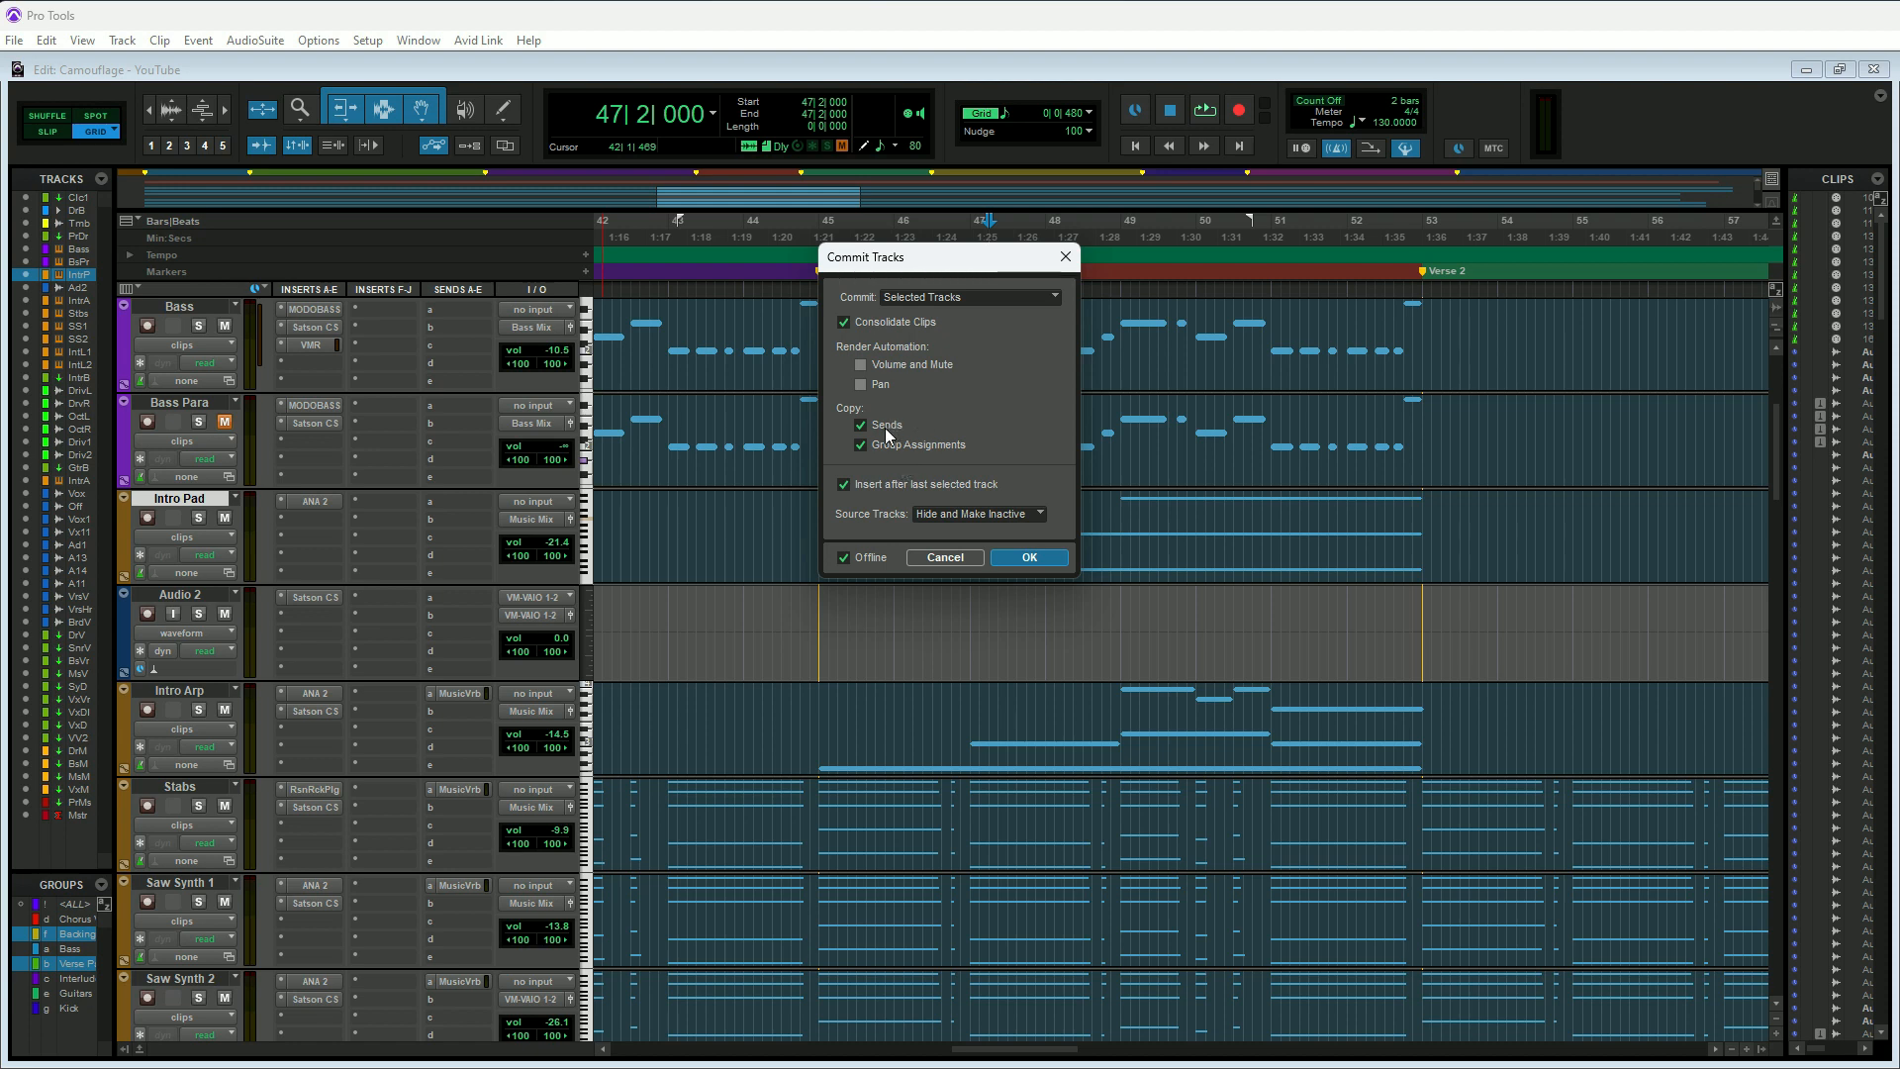
mouse_move(943, 458)
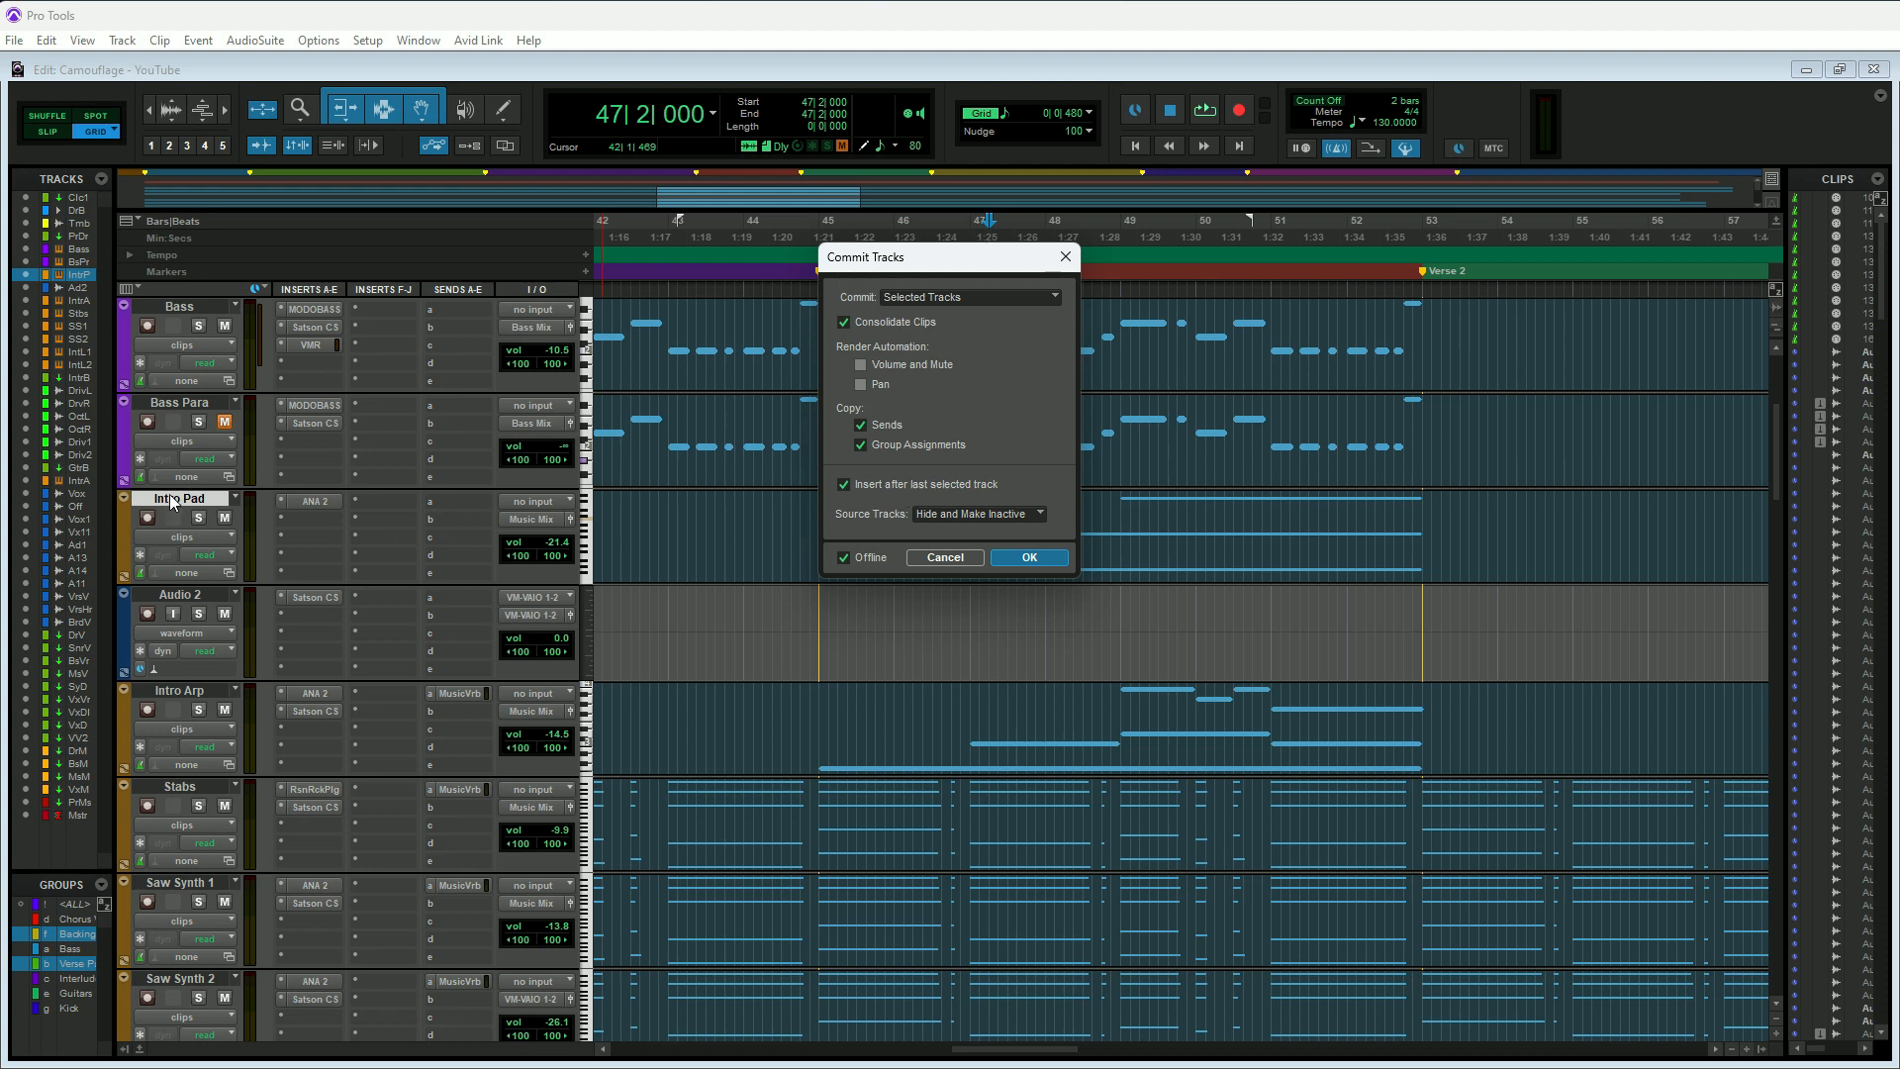
mouse_move(288, 556)
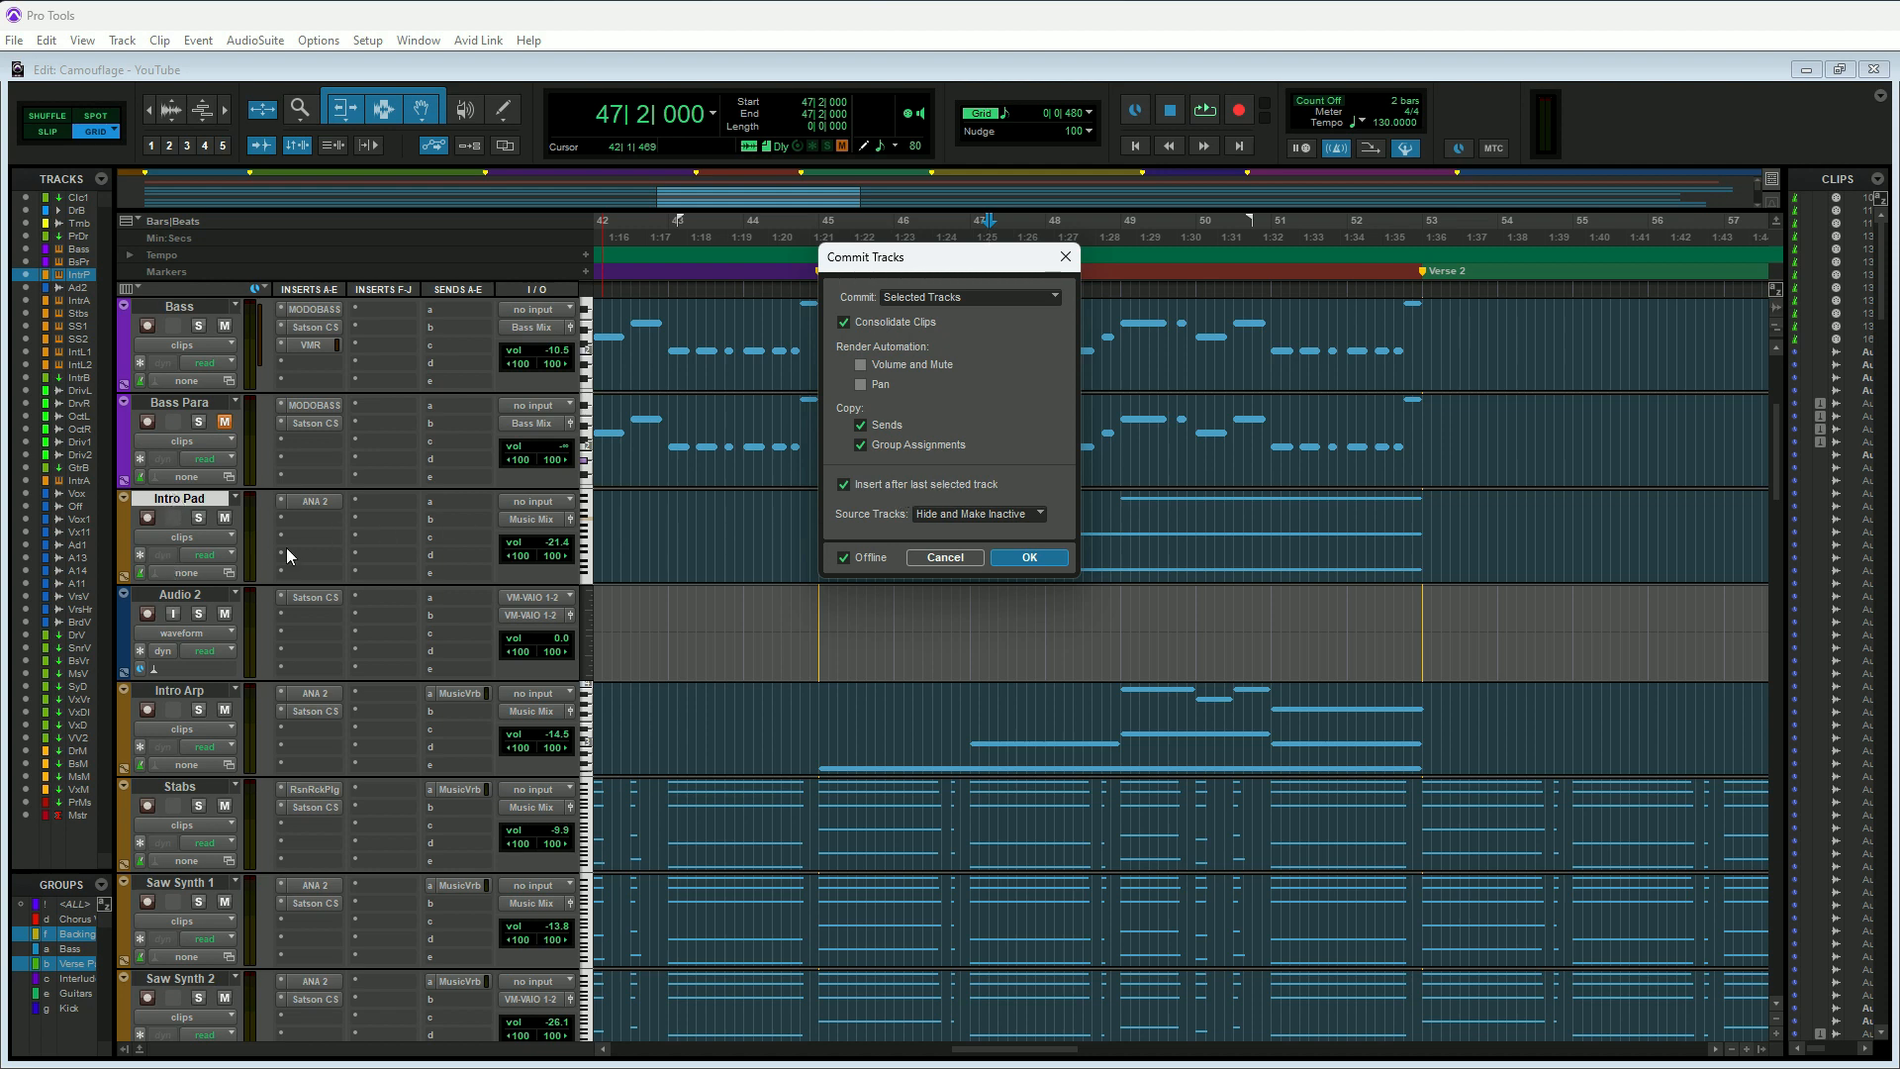
mouse_move(882, 527)
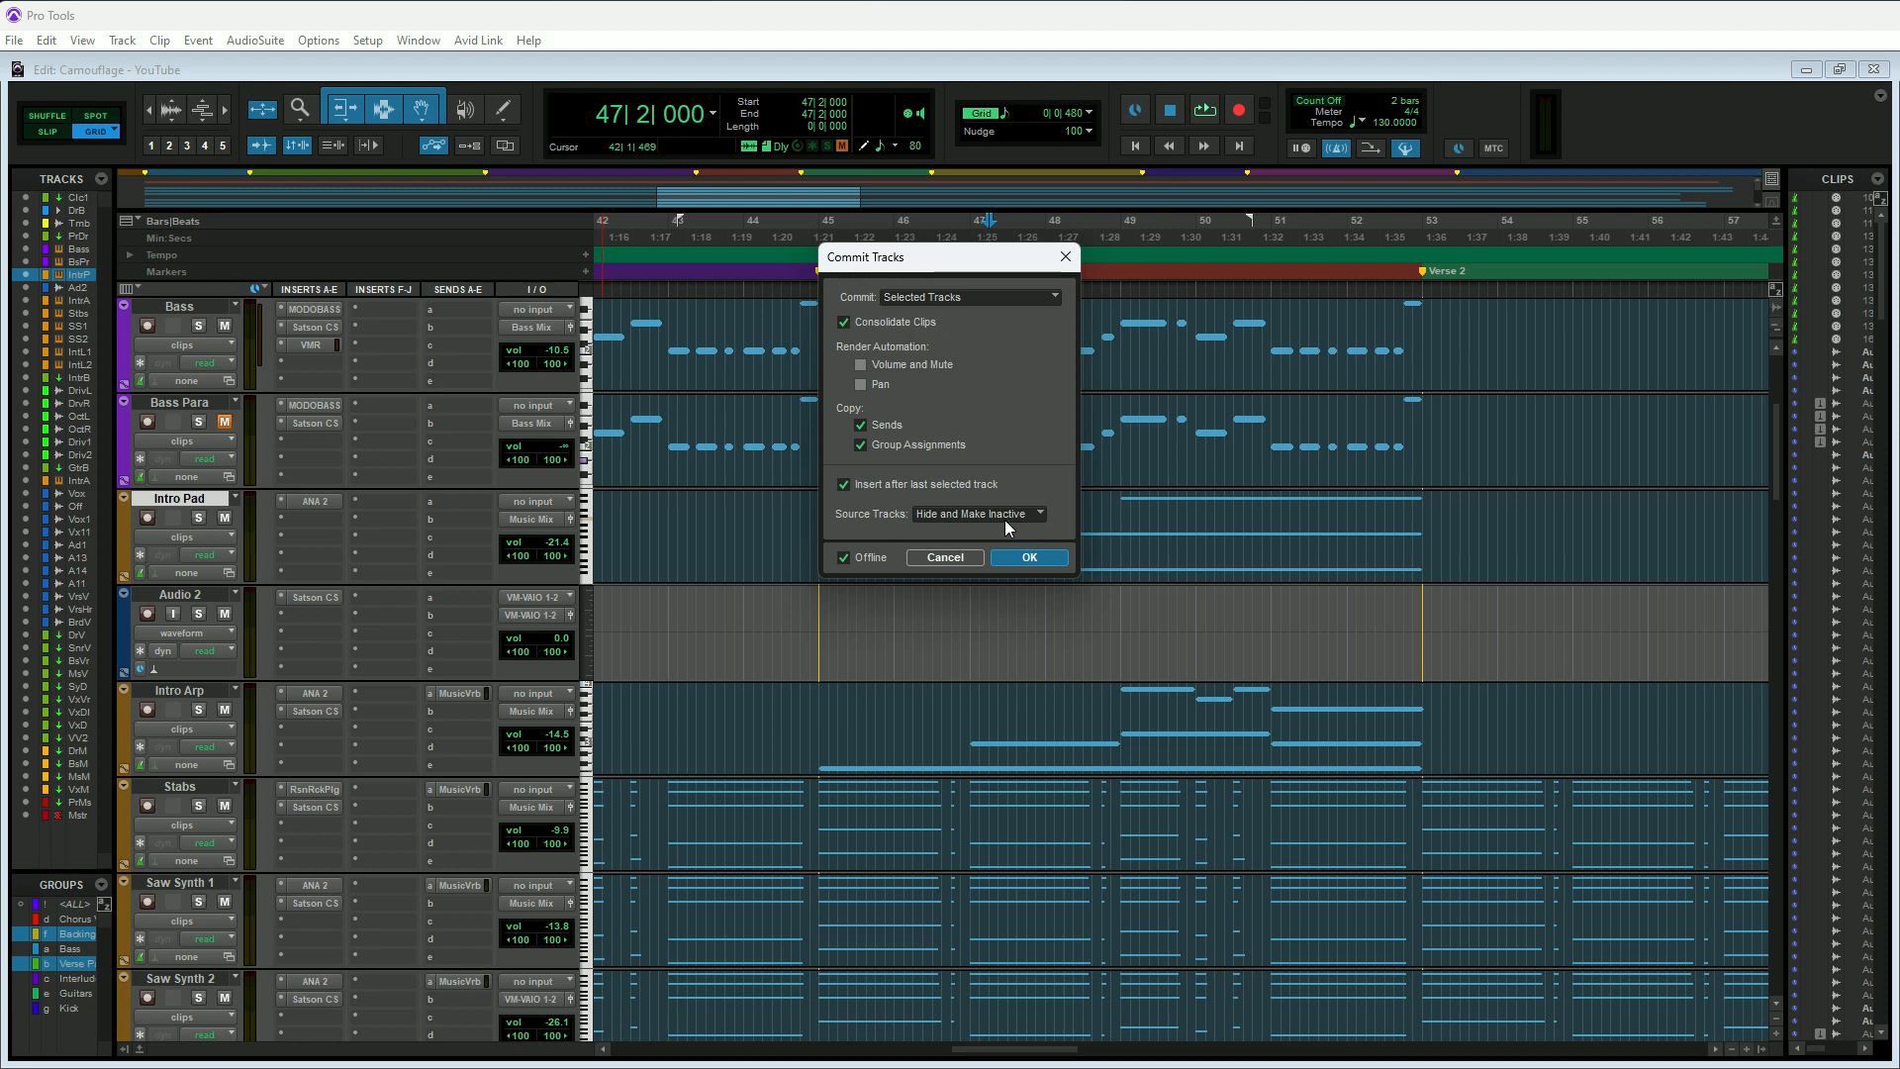
mouse_move(211, 556)
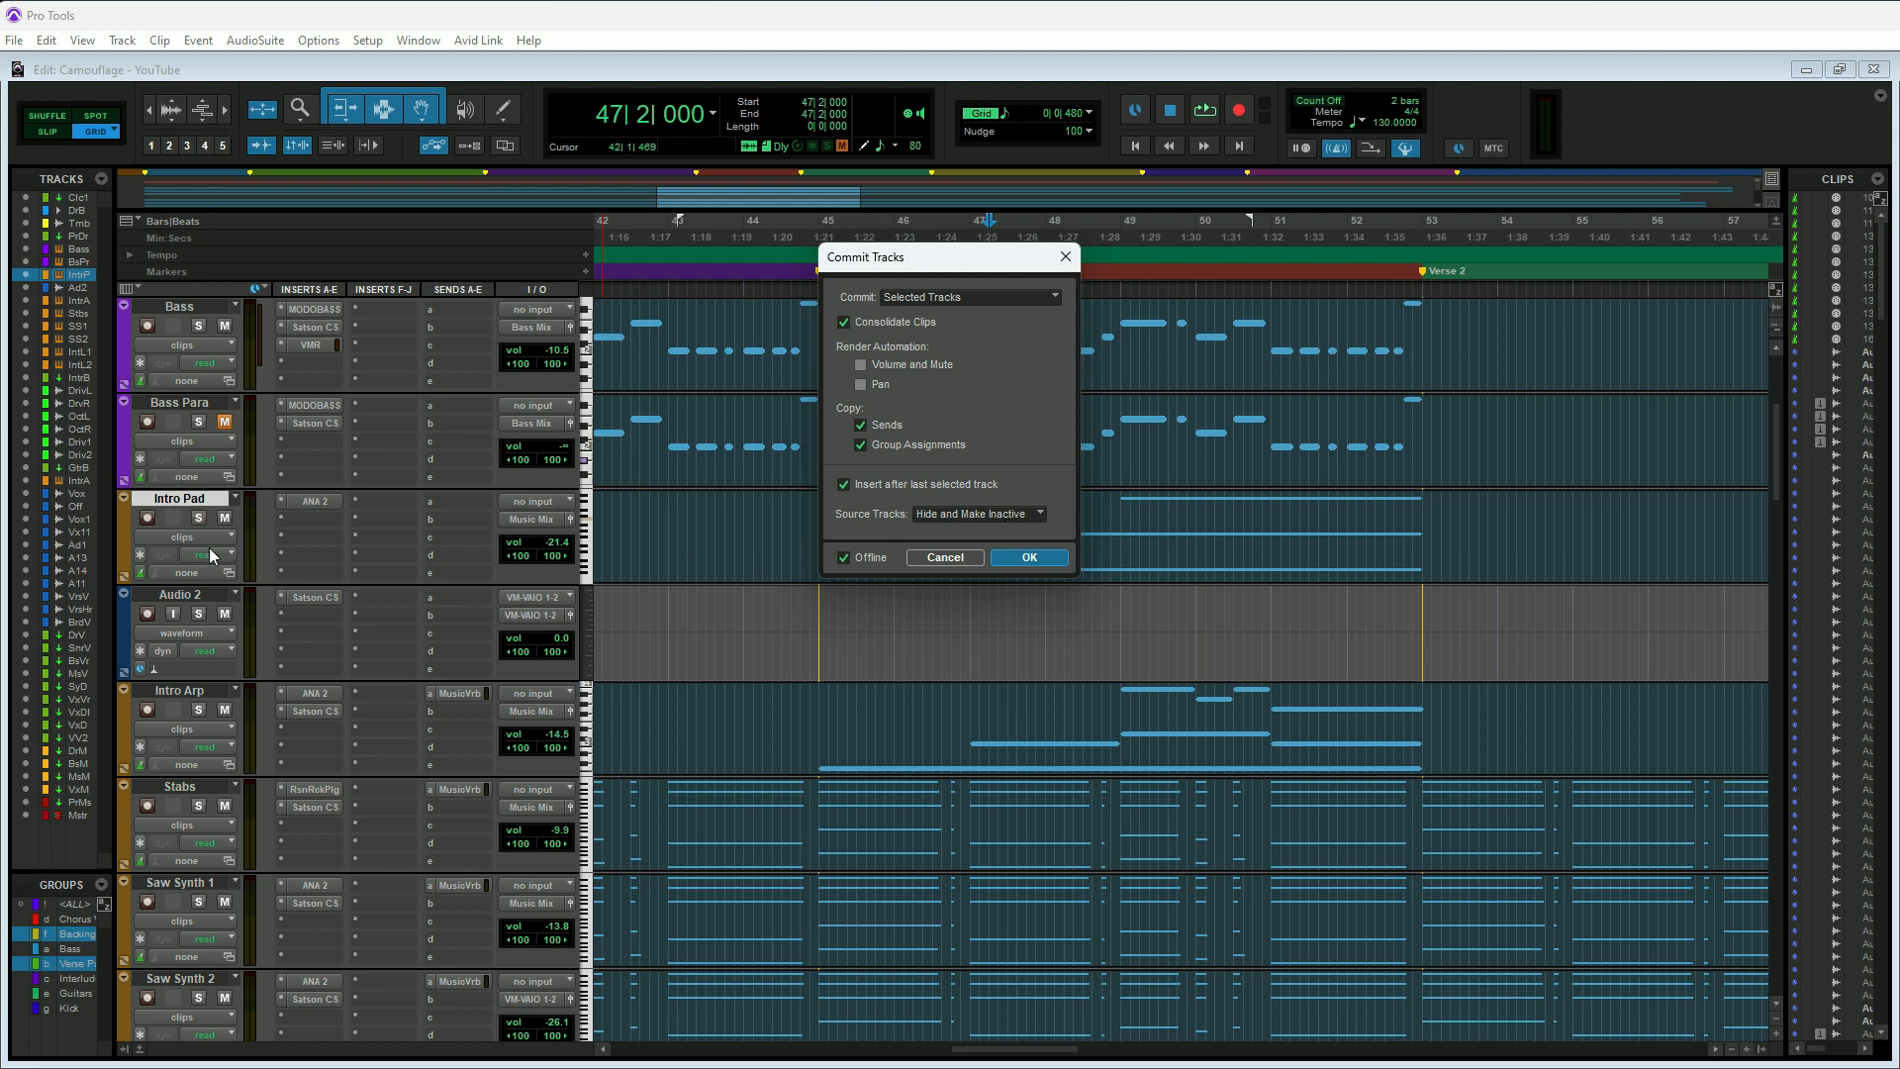
mouse_move(301, 539)
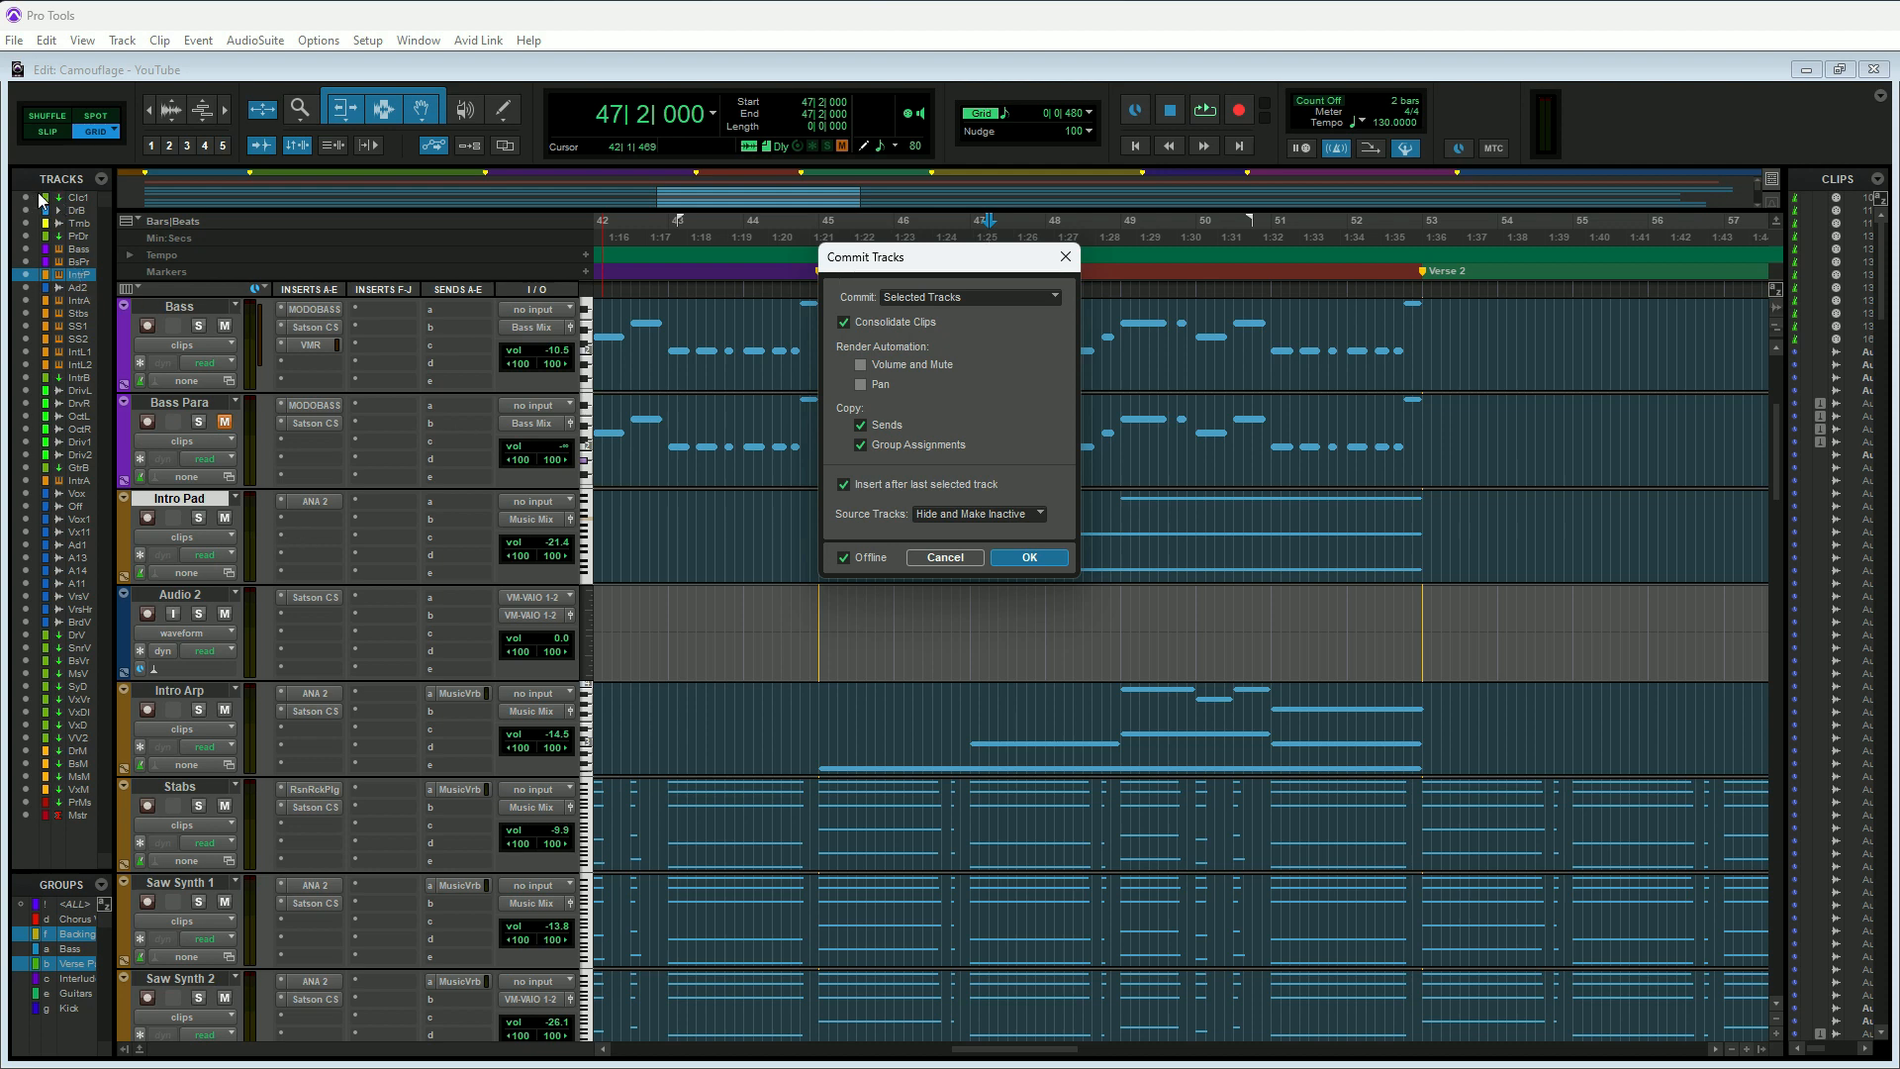
mouse_move(85, 458)
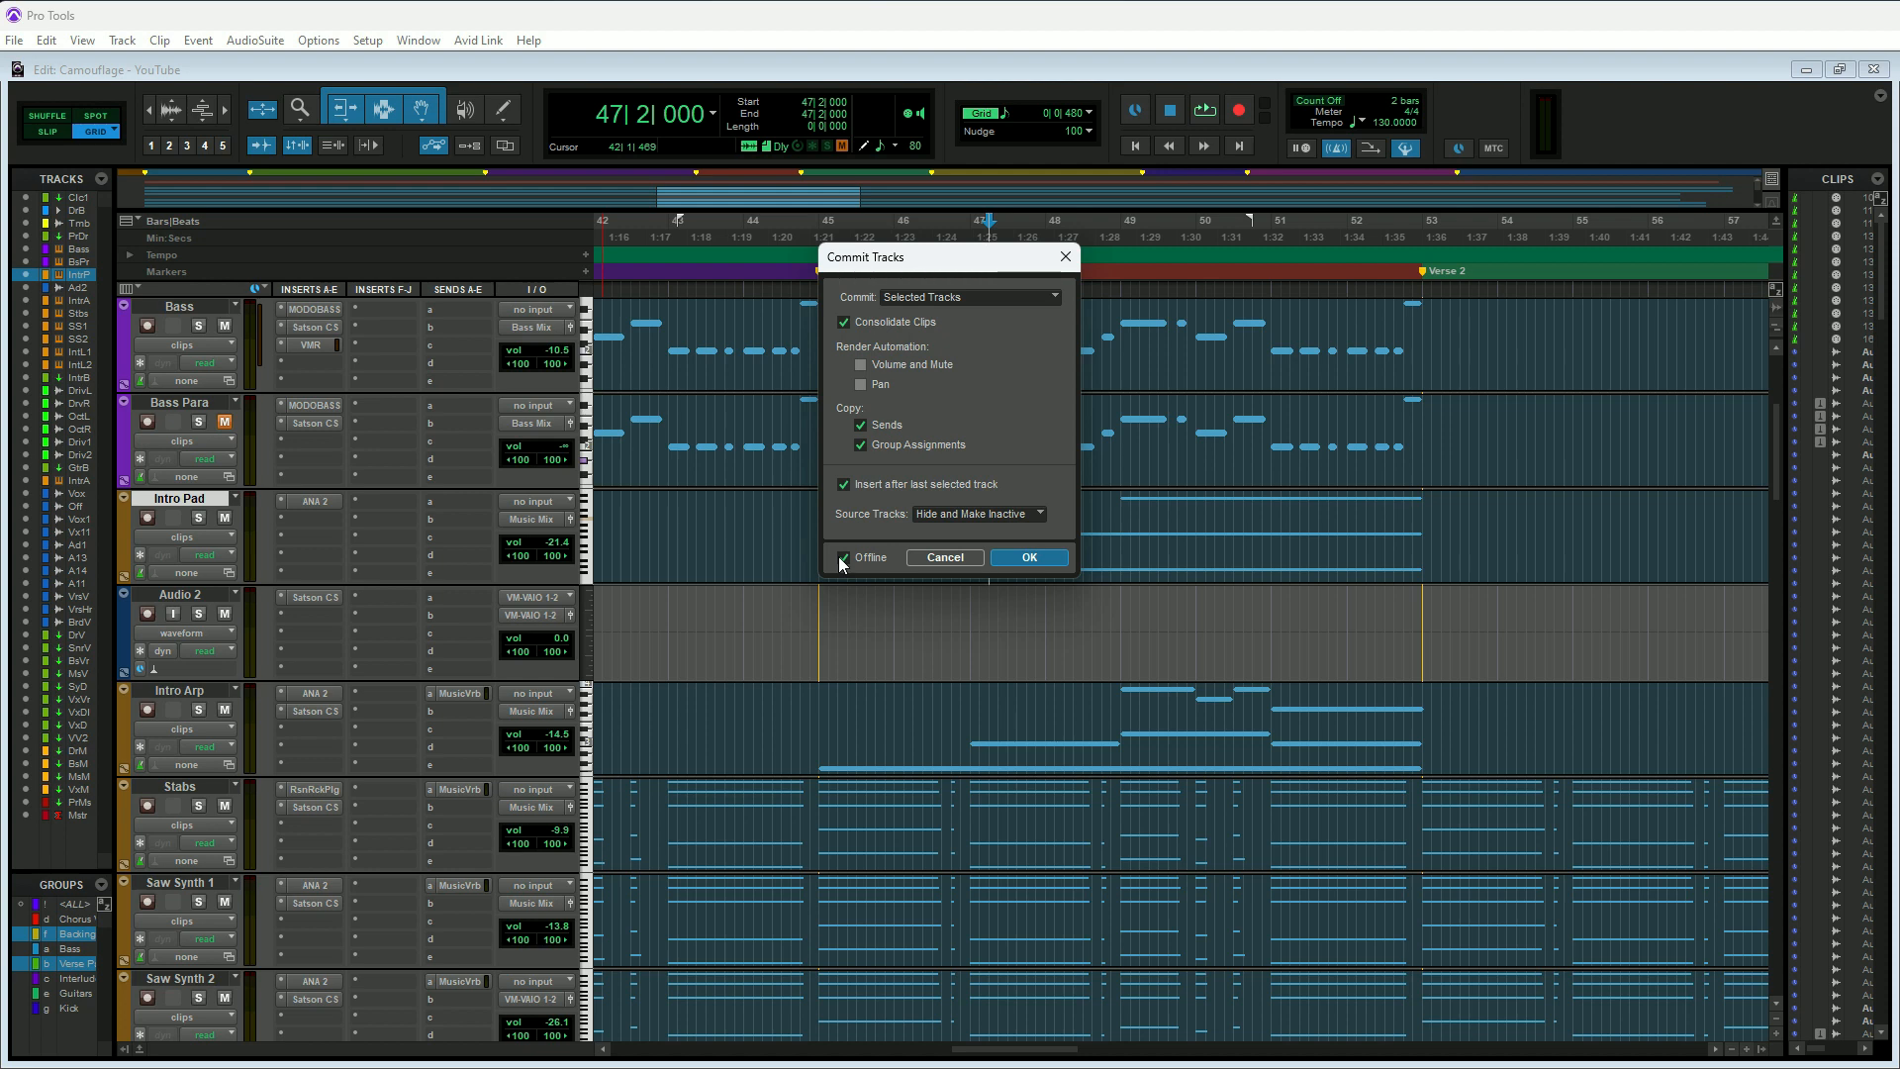
mouse_move(1015, 583)
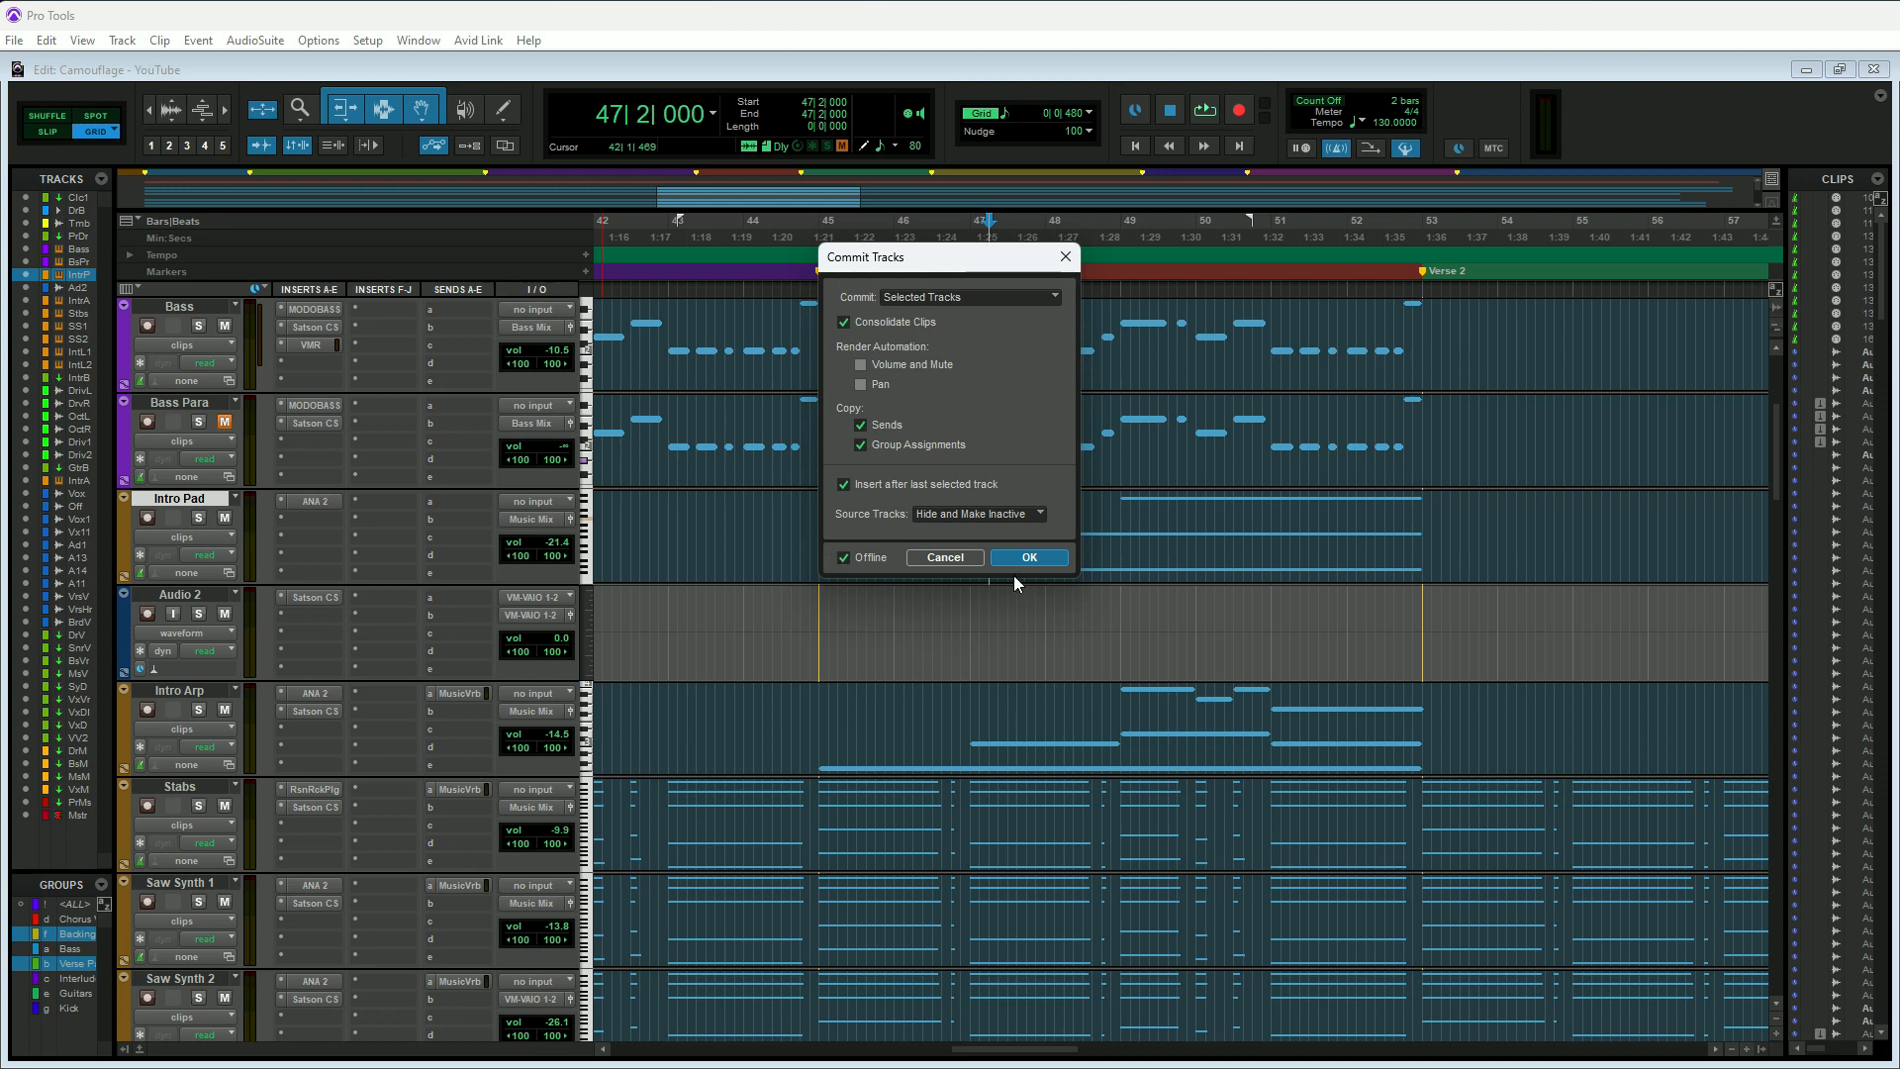
left_click(1027, 556)
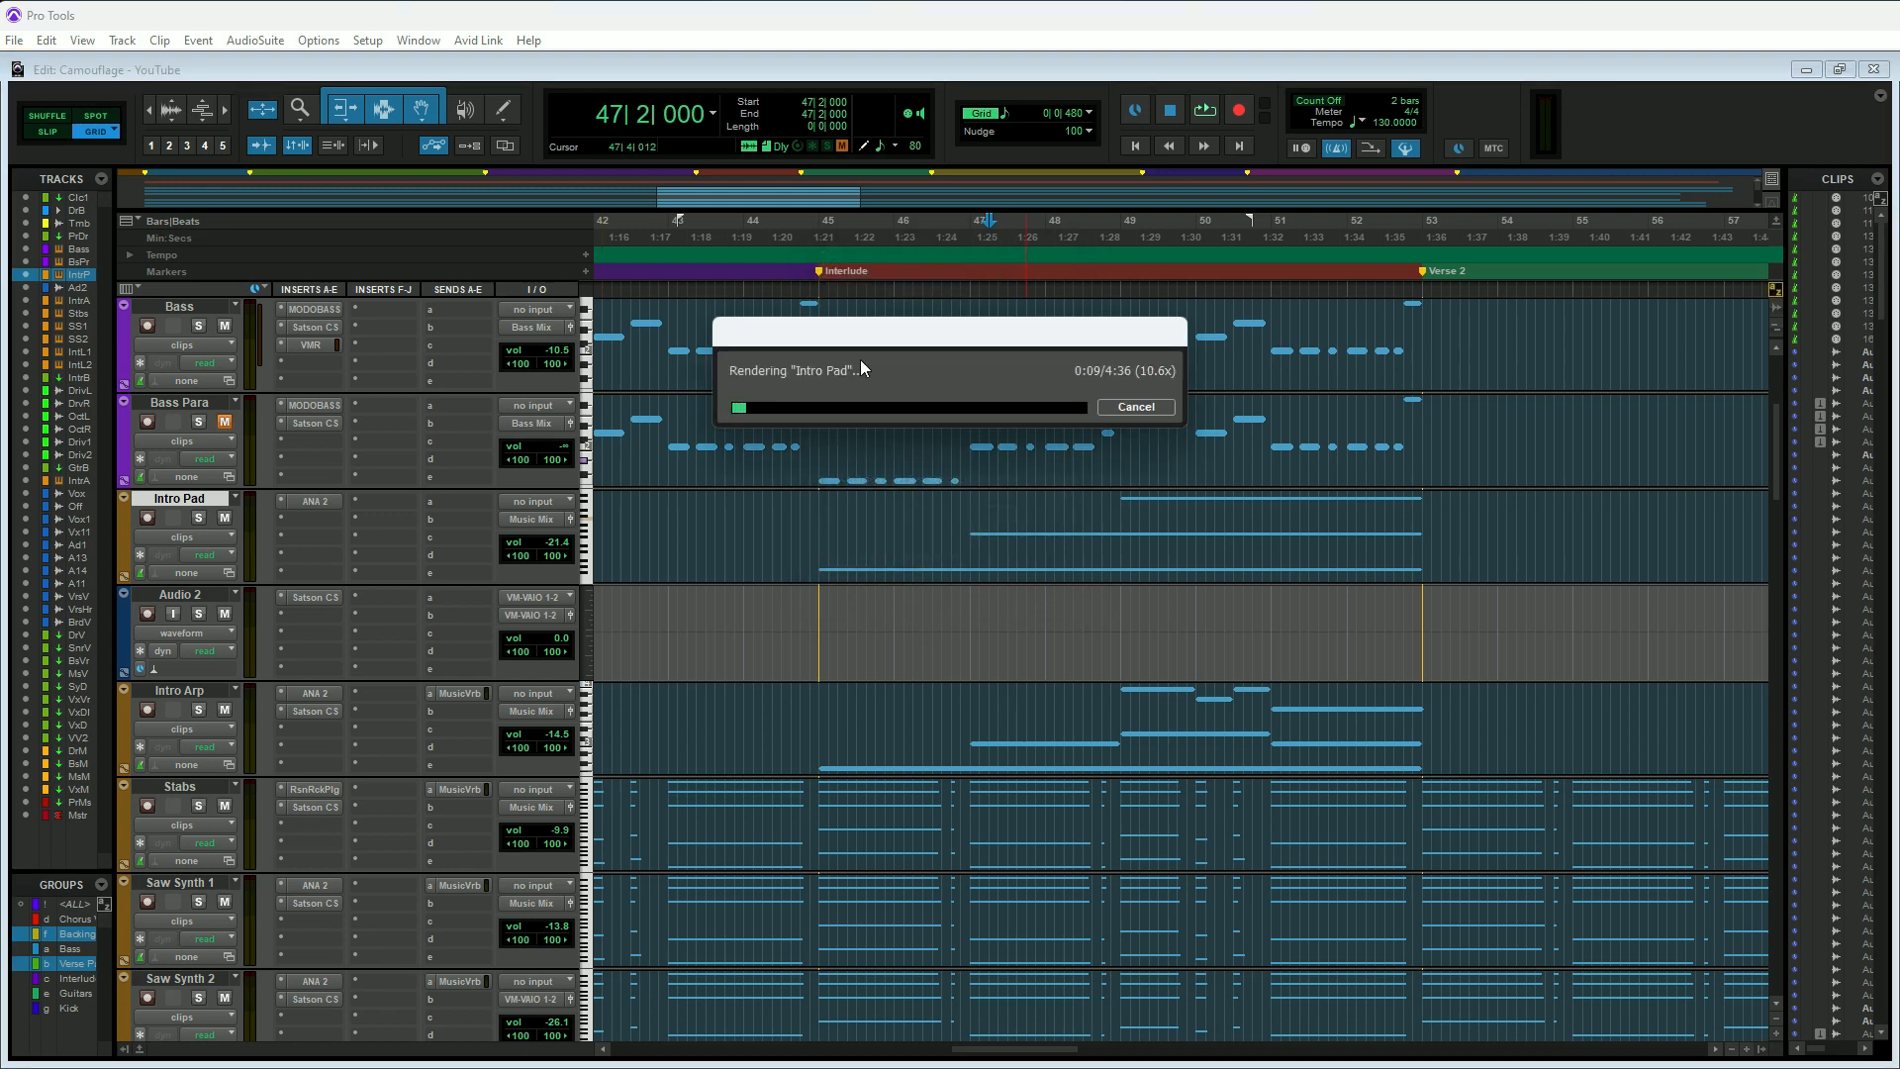